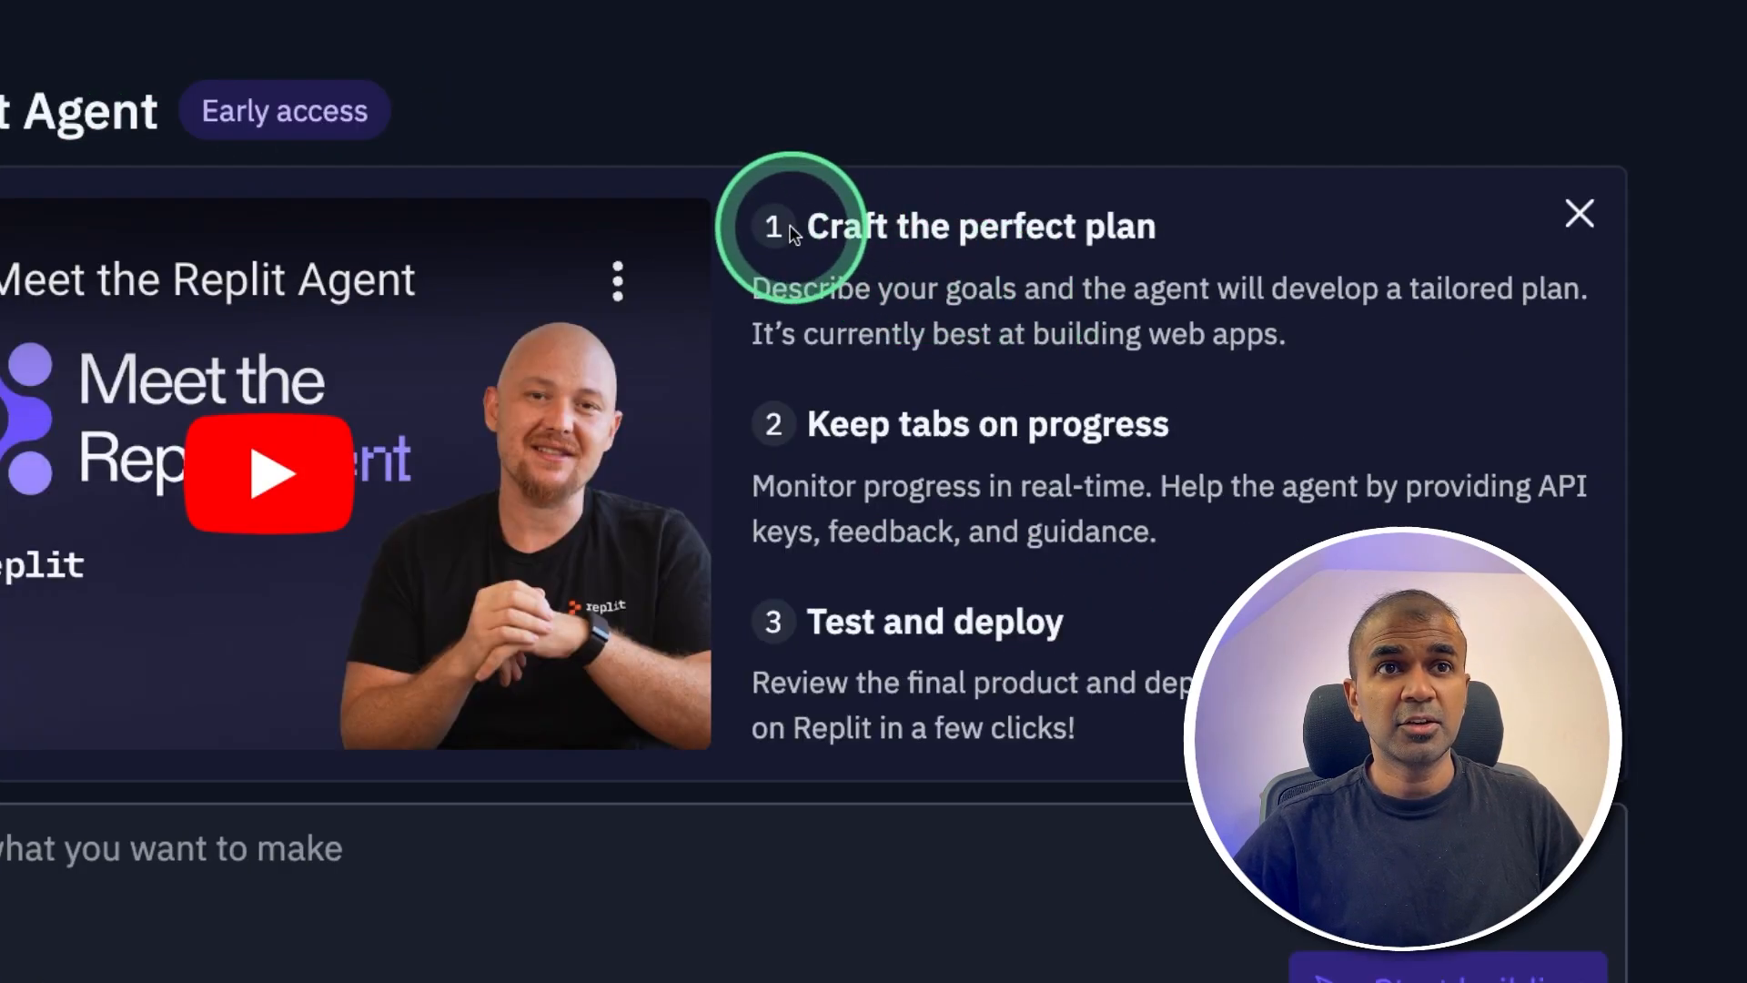
mouse_move(1036, 435)
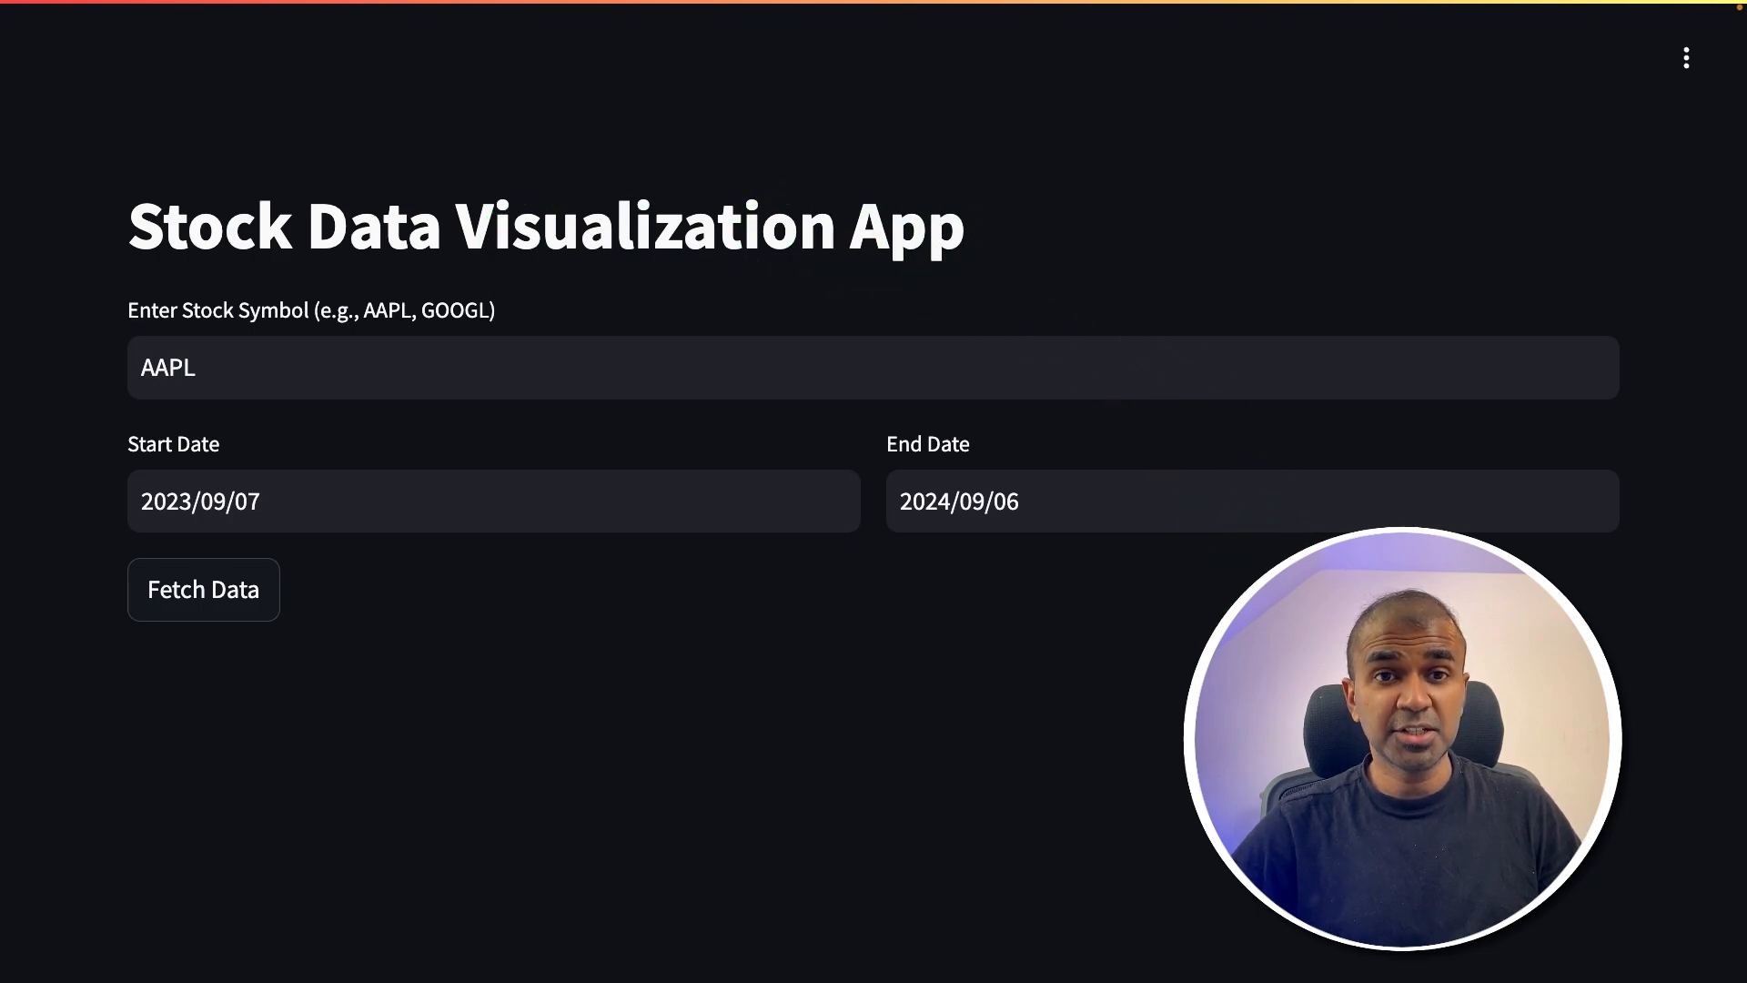
- Fetch AAPL data and scroll through its metrics, candlestick chart and data table
click(120, 368)
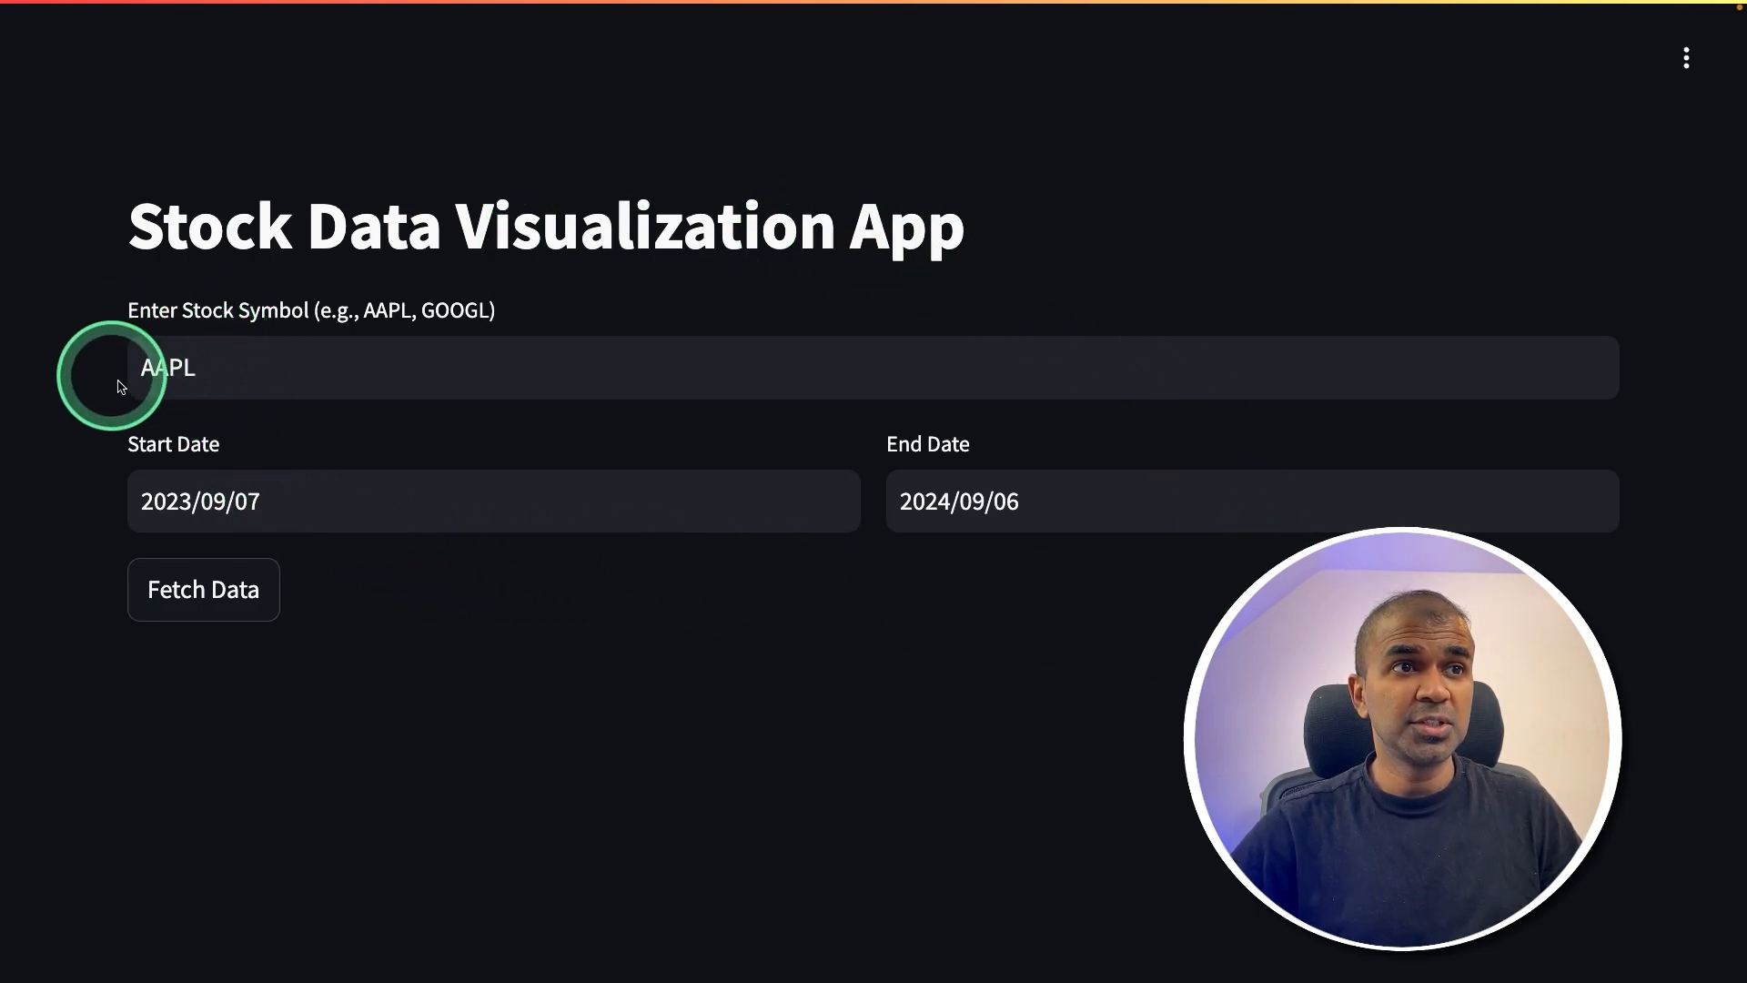
click(203, 589)
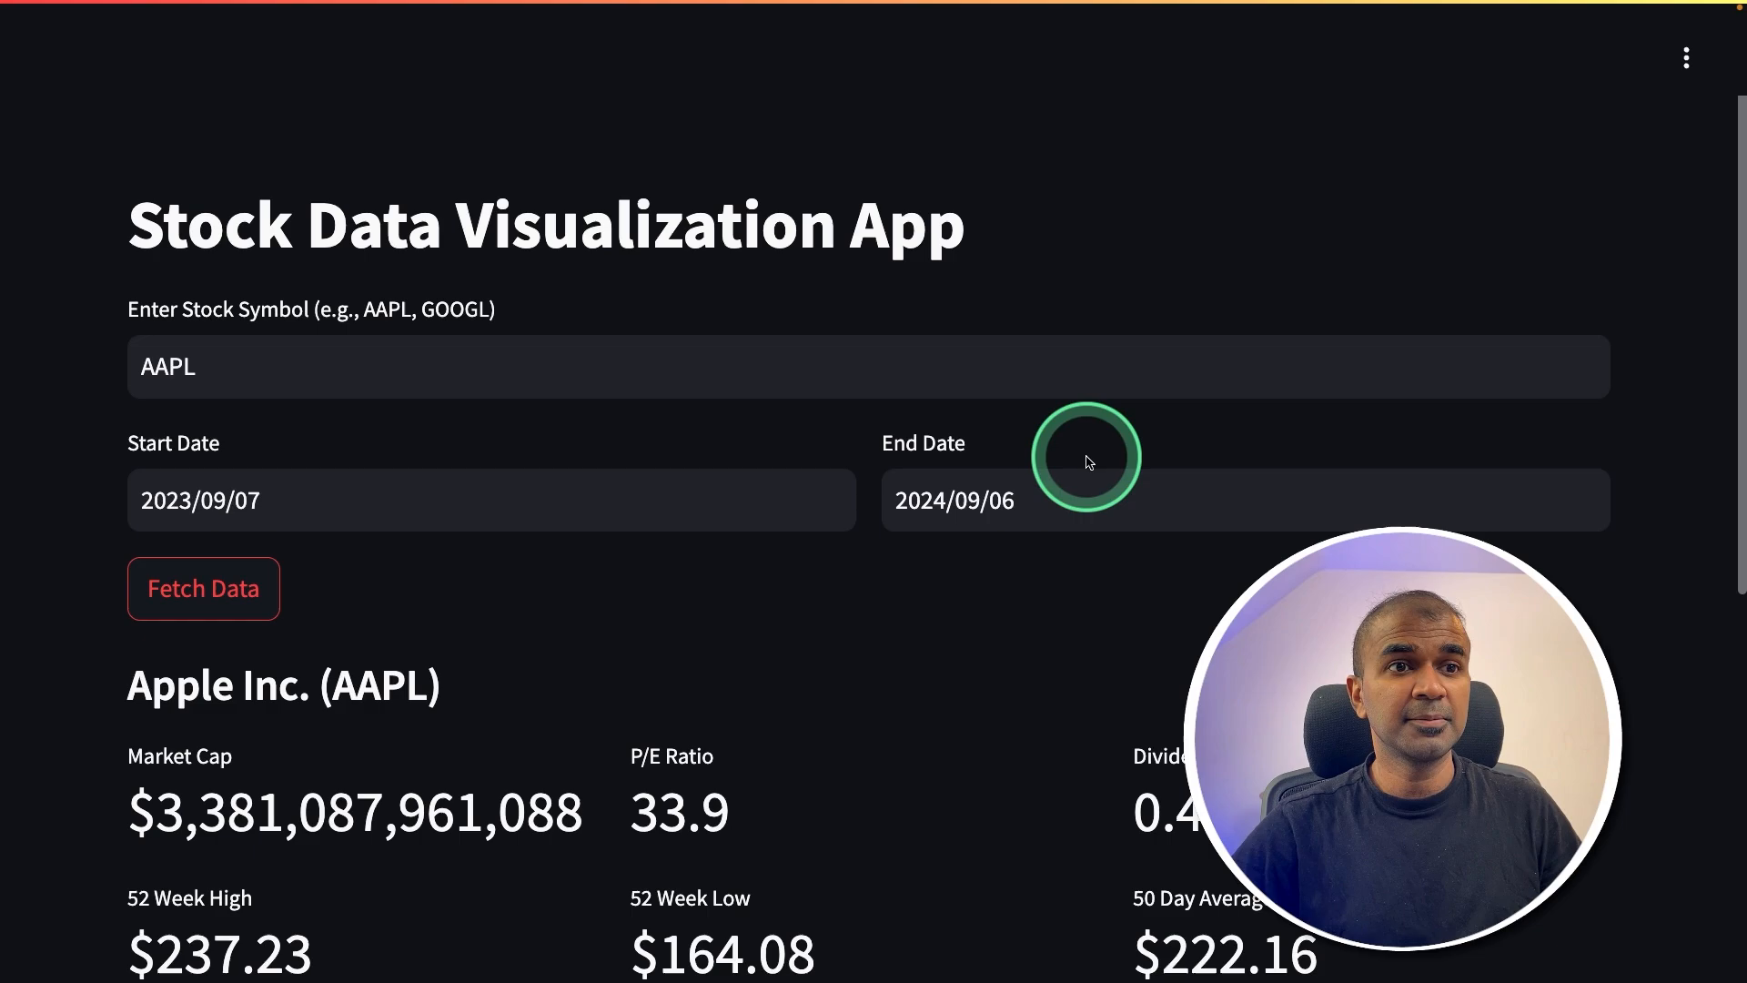
scroll(down, 3)
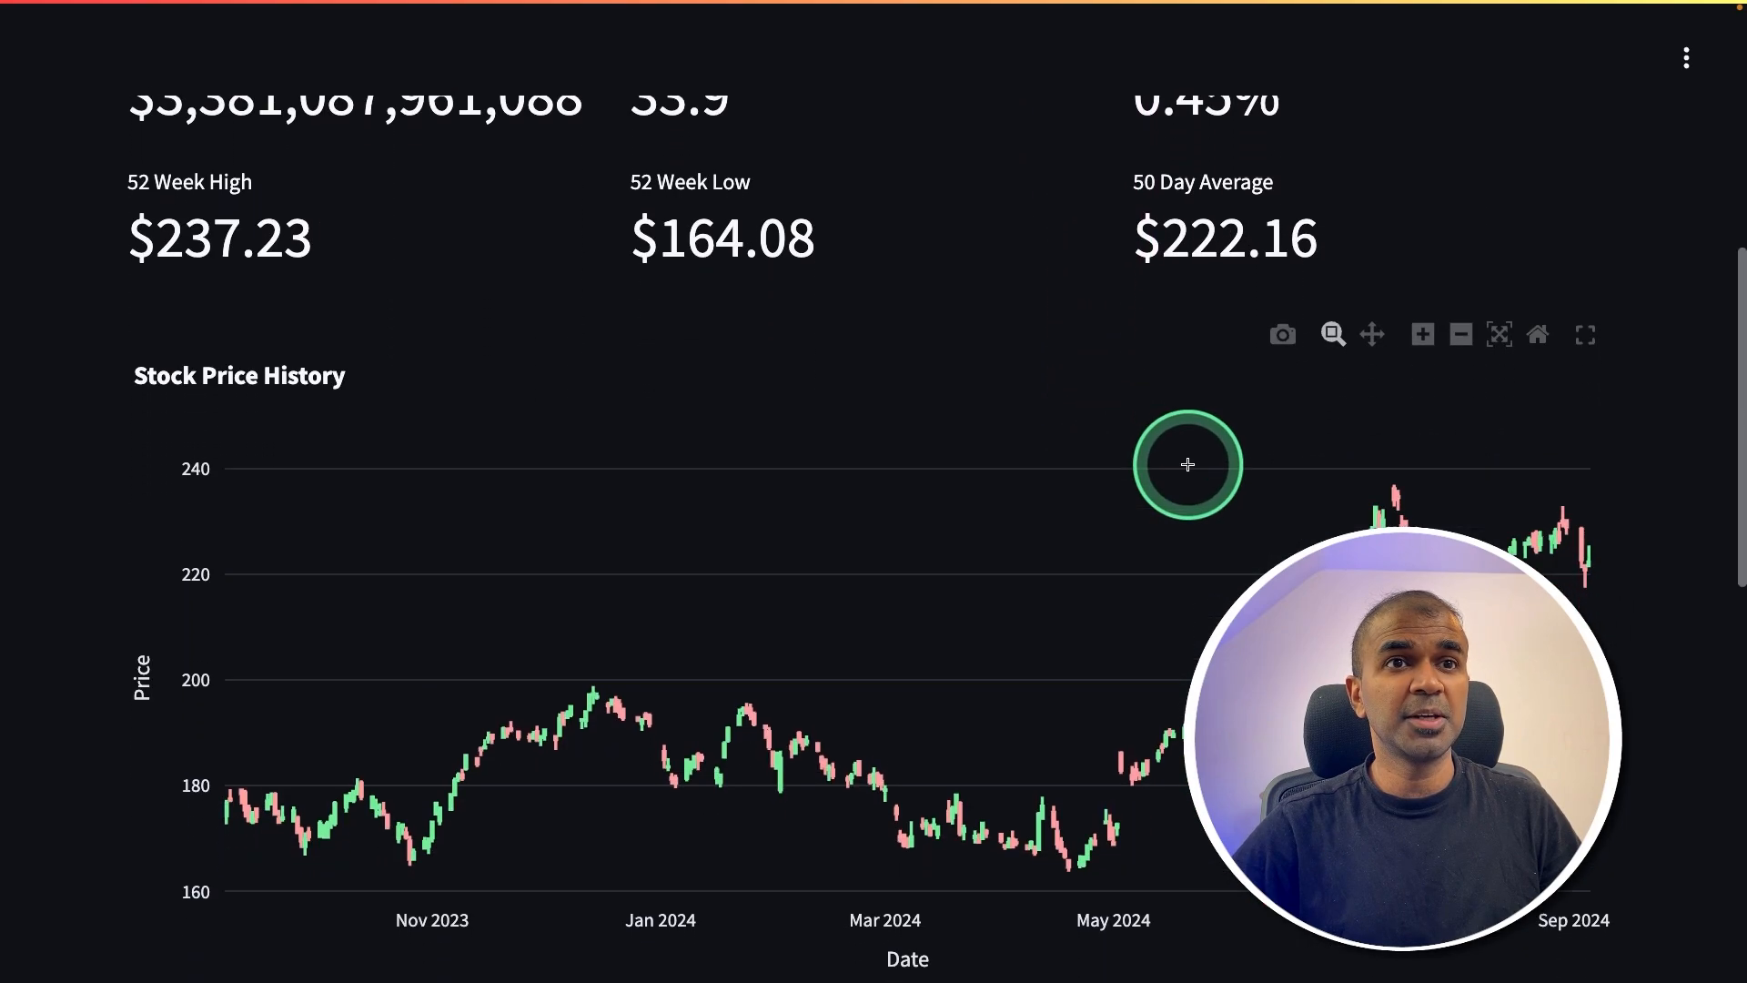
scroll(down, 3)
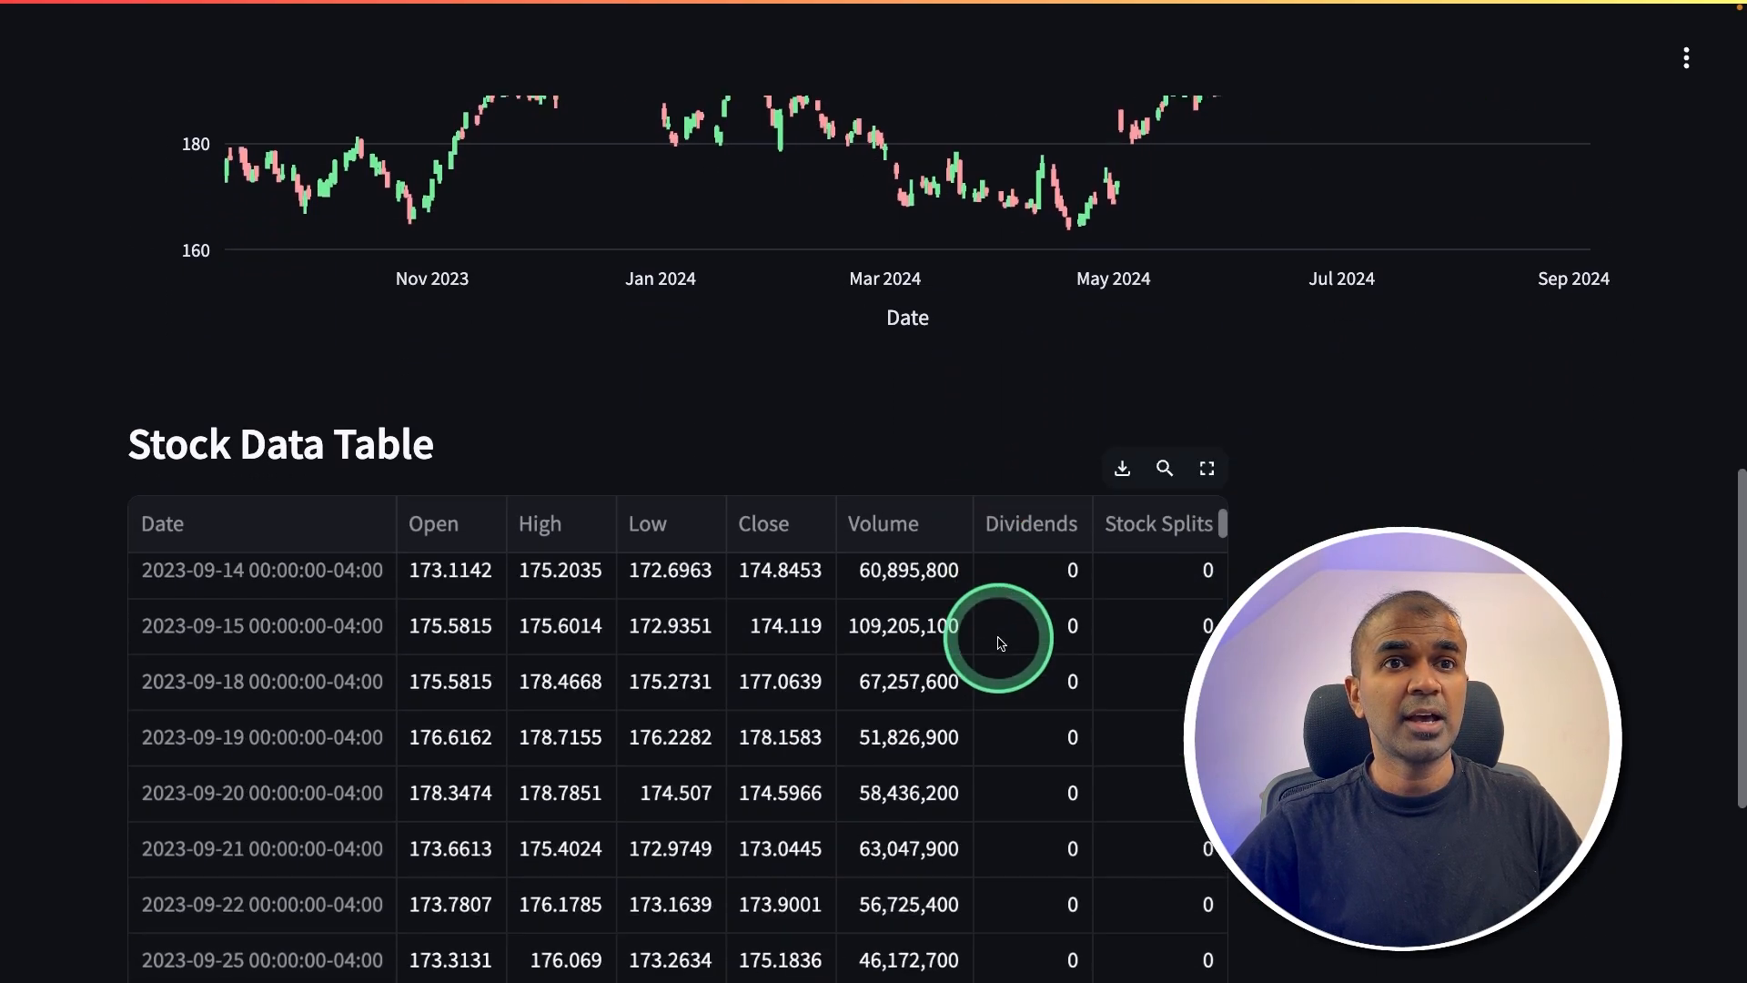
mouse_move(1122, 467)
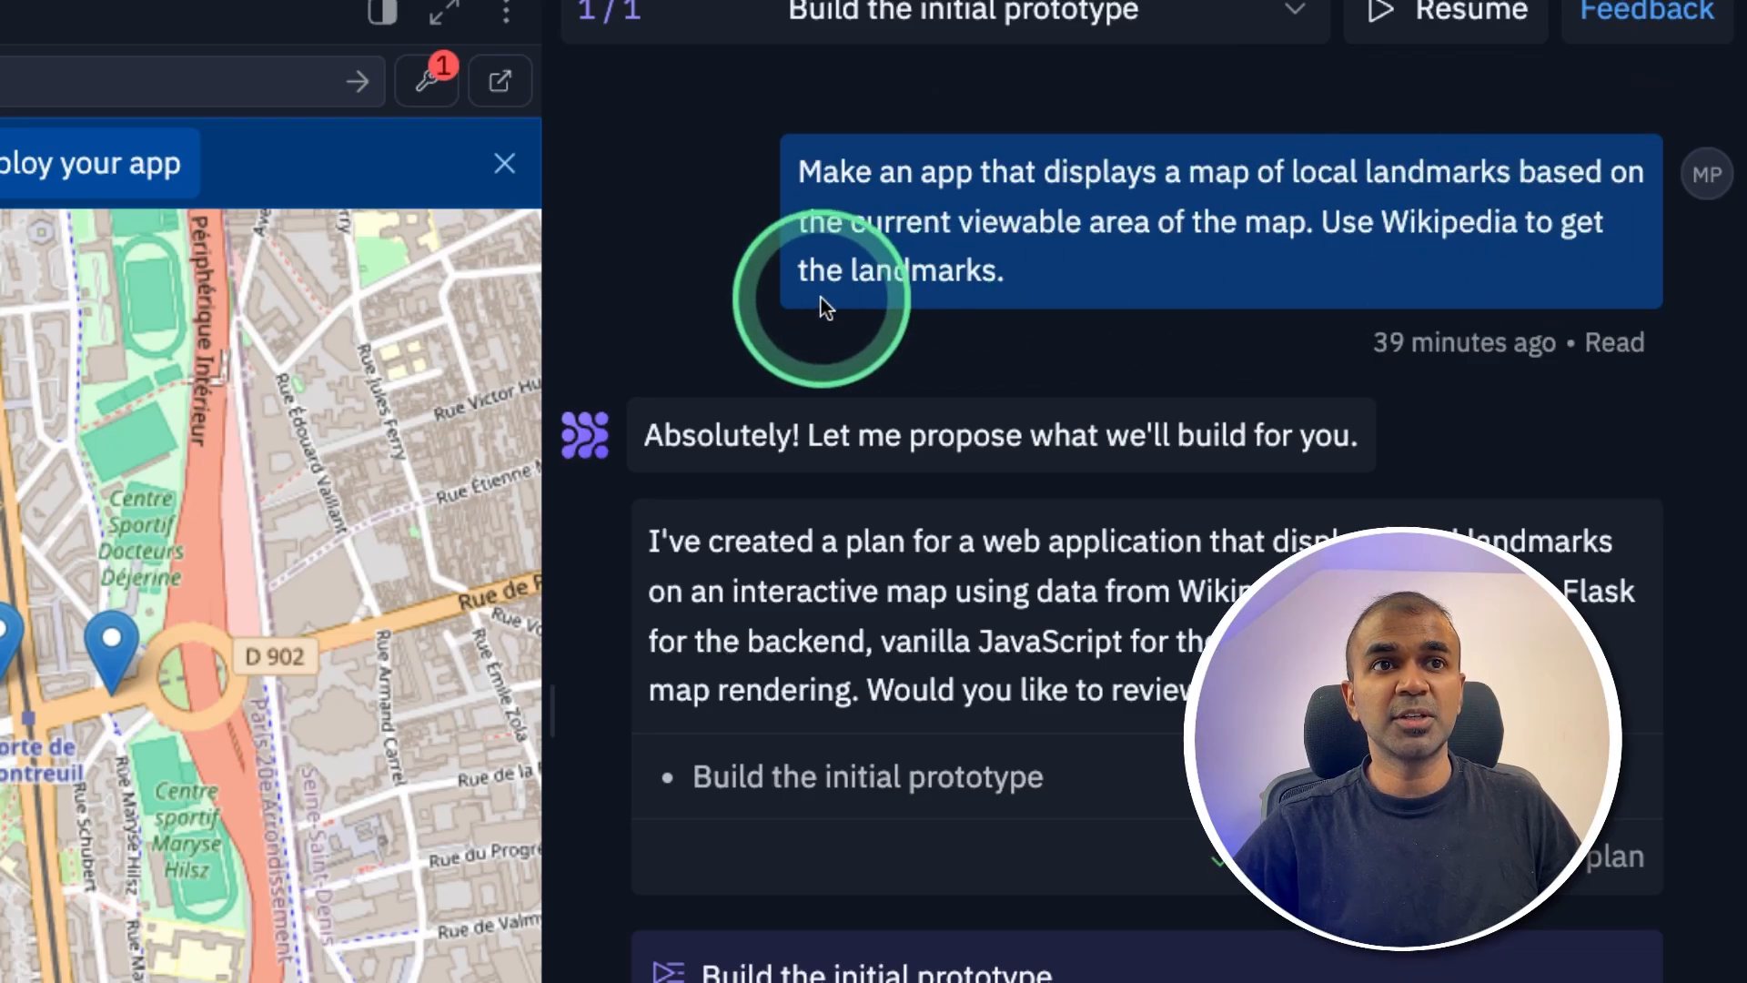
- Browse the LandmarkExplorer chat and switch to the StockInsightTracker app preview
scroll(down, 3)
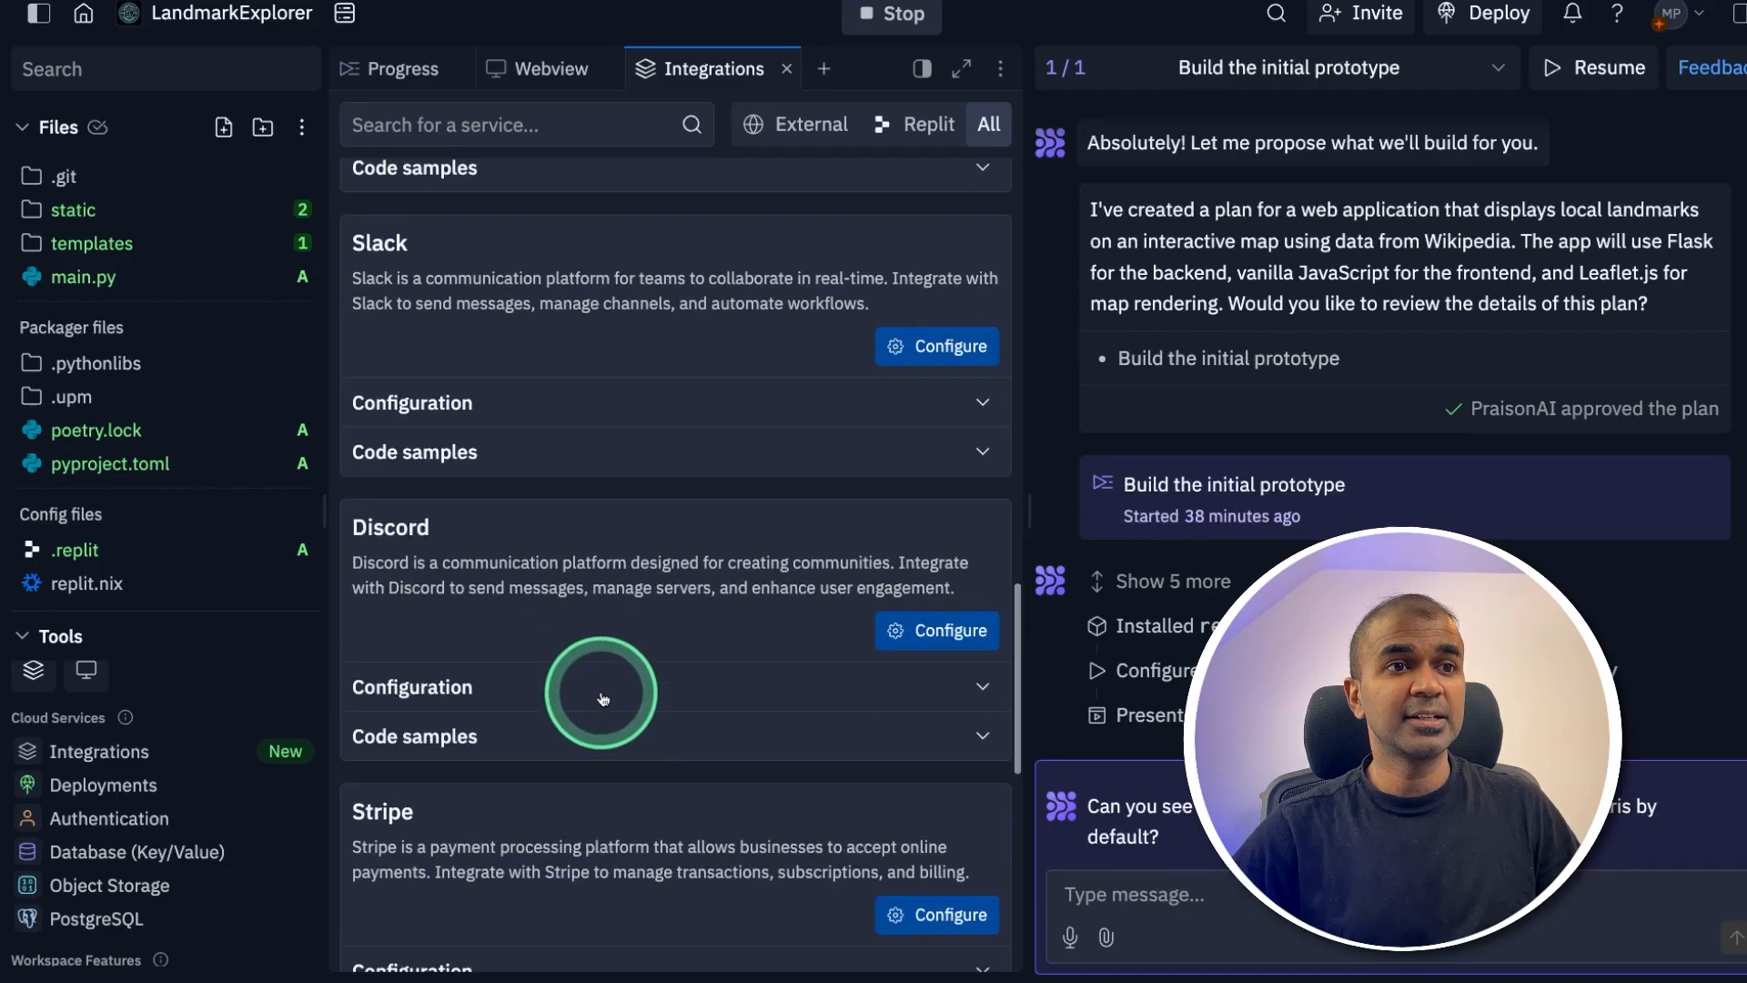
click(927, 123)
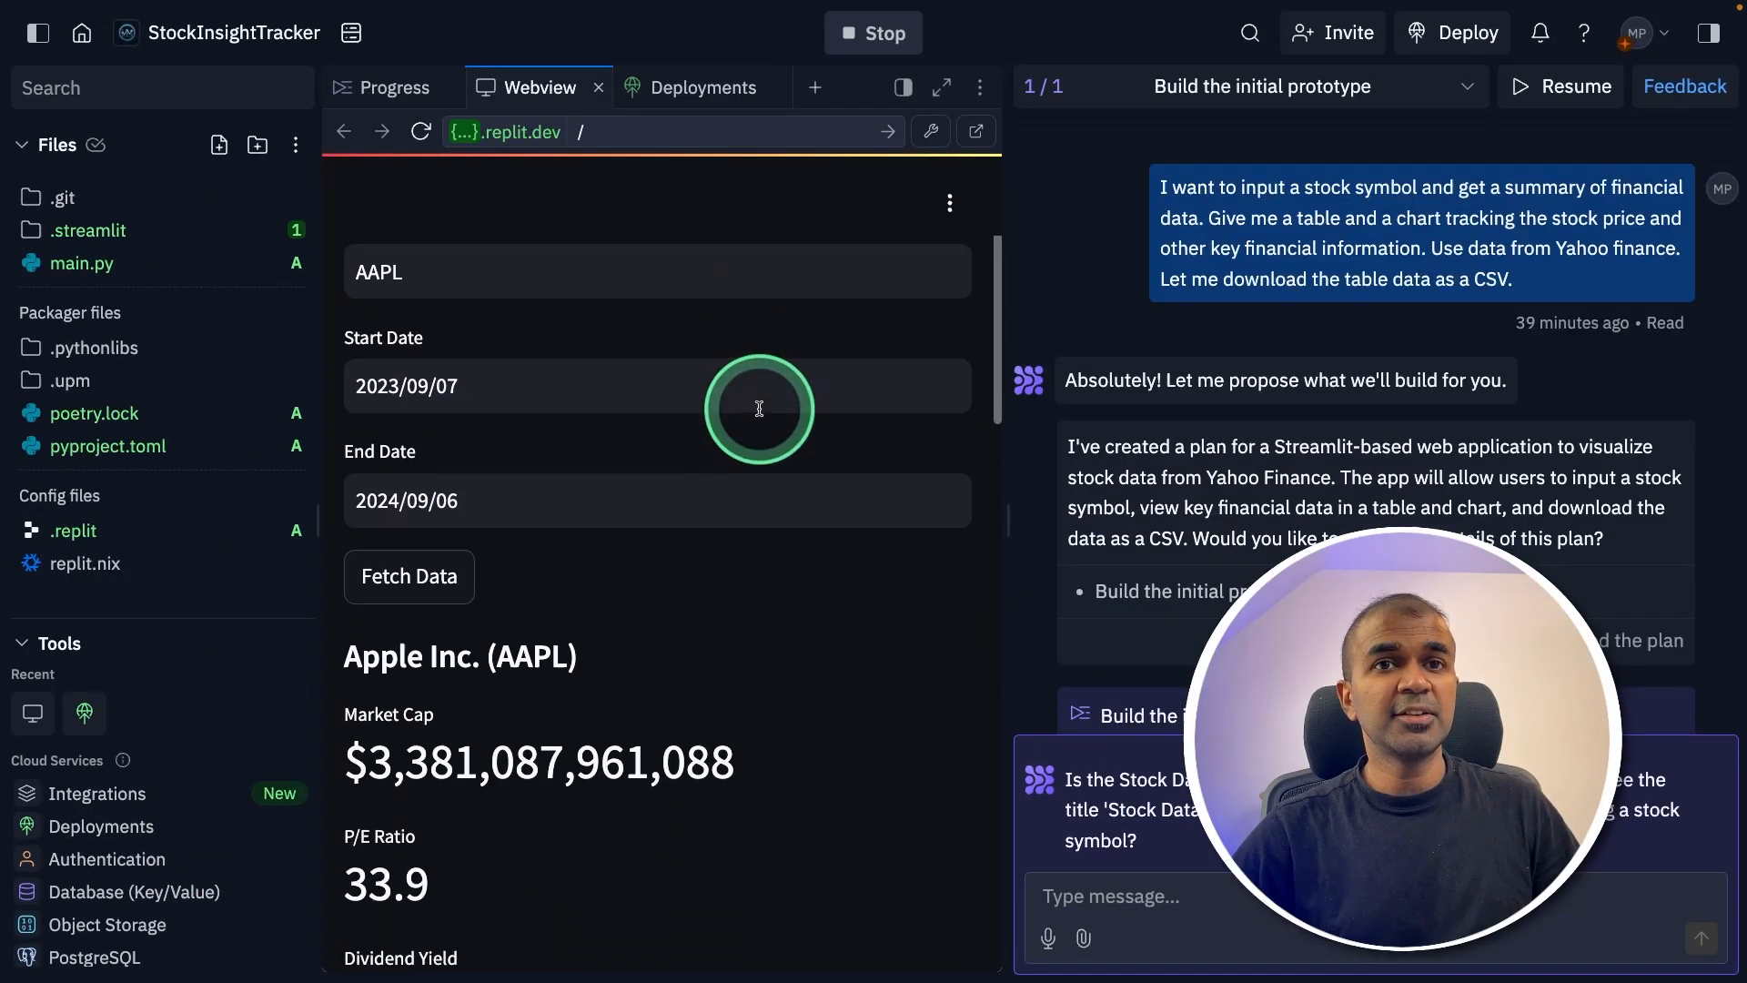
scroll(down, 3)
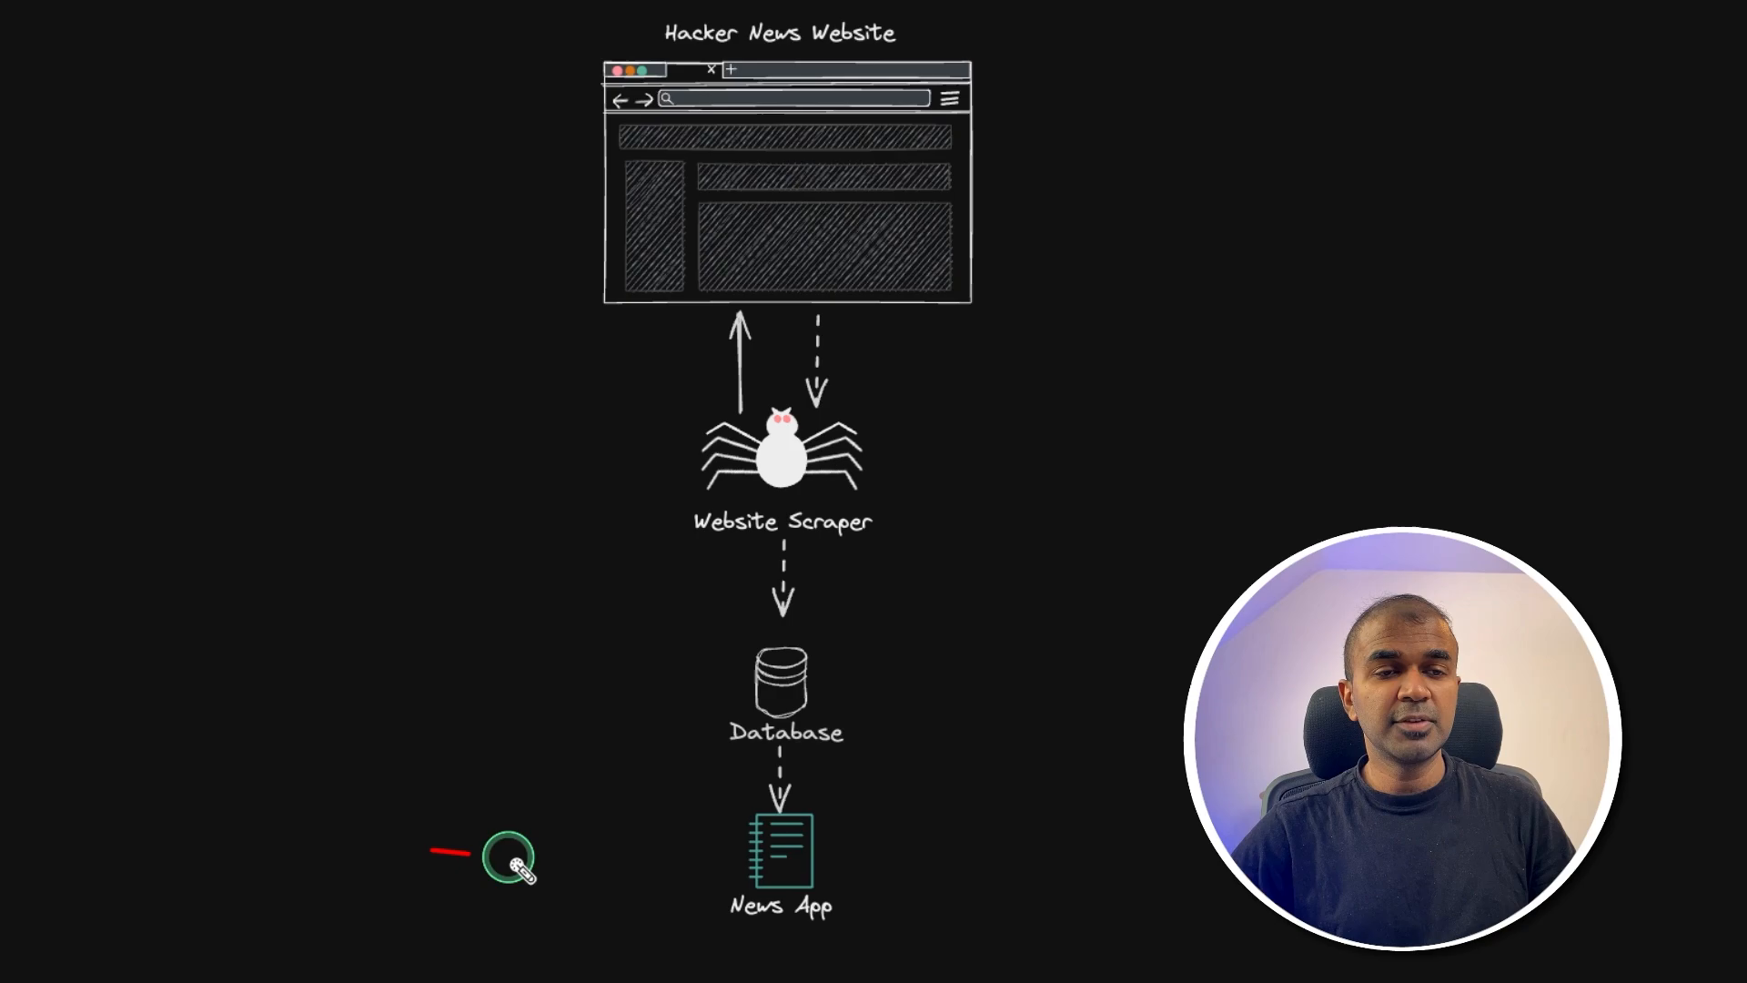
mouse_move(1086, 407)
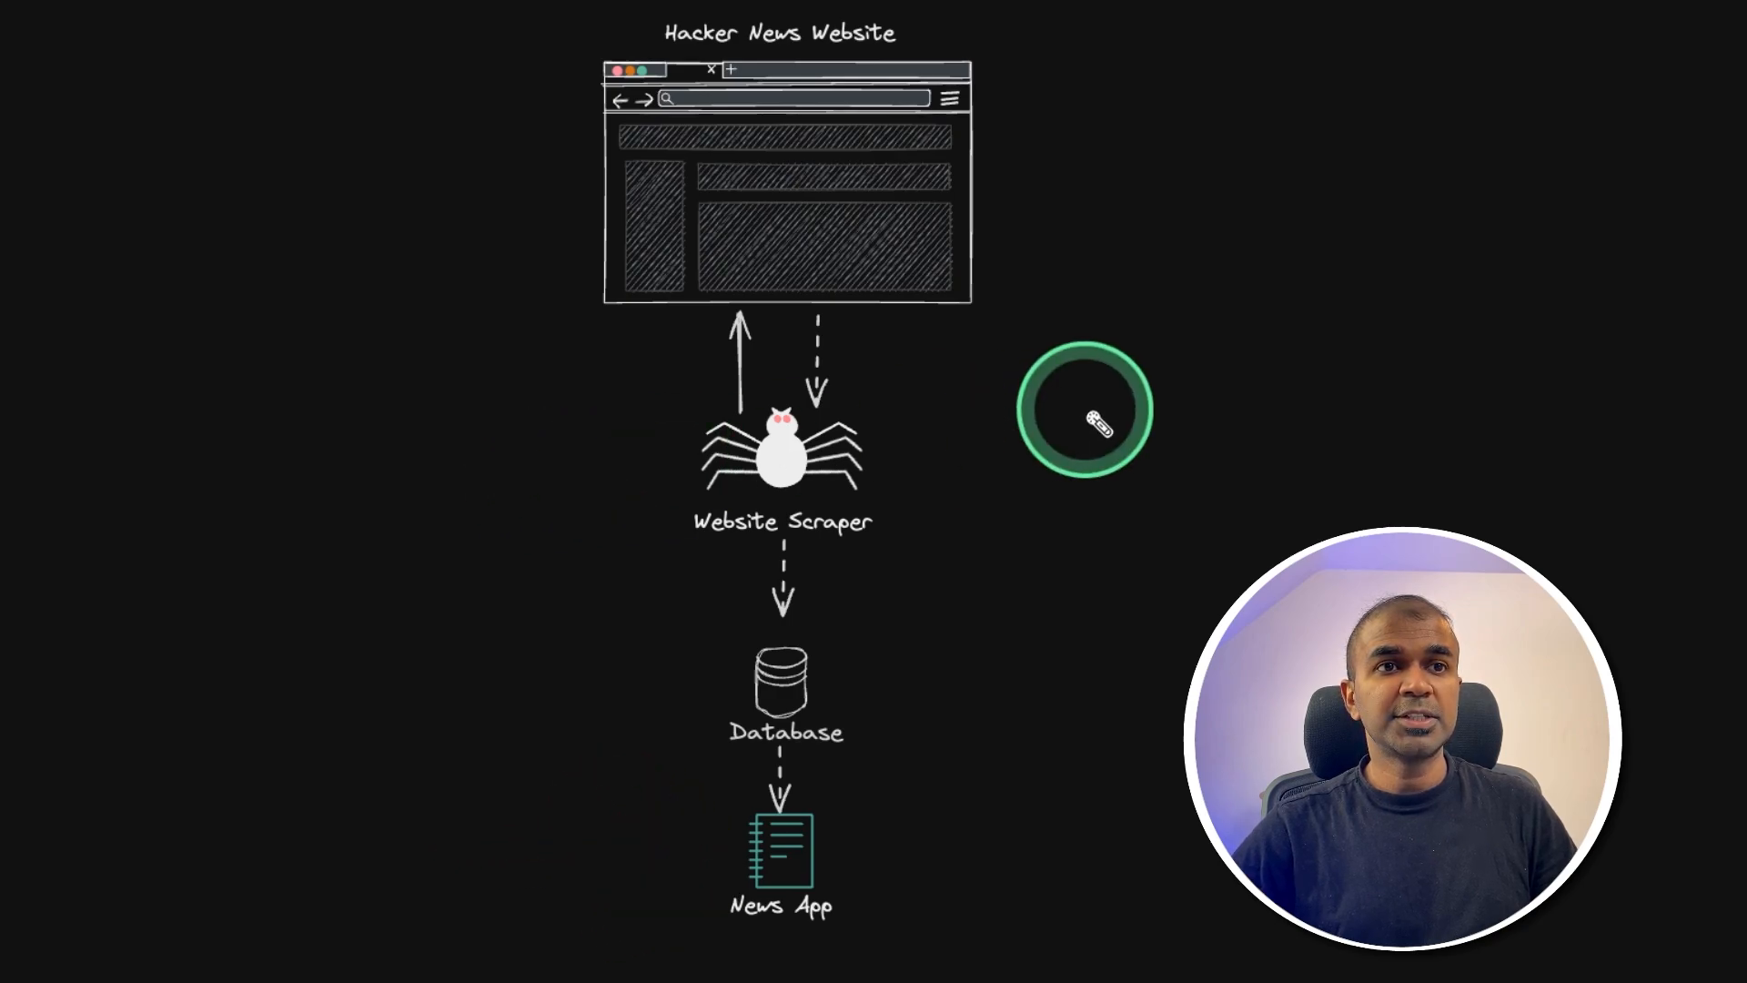
mouse_move(724, 123)
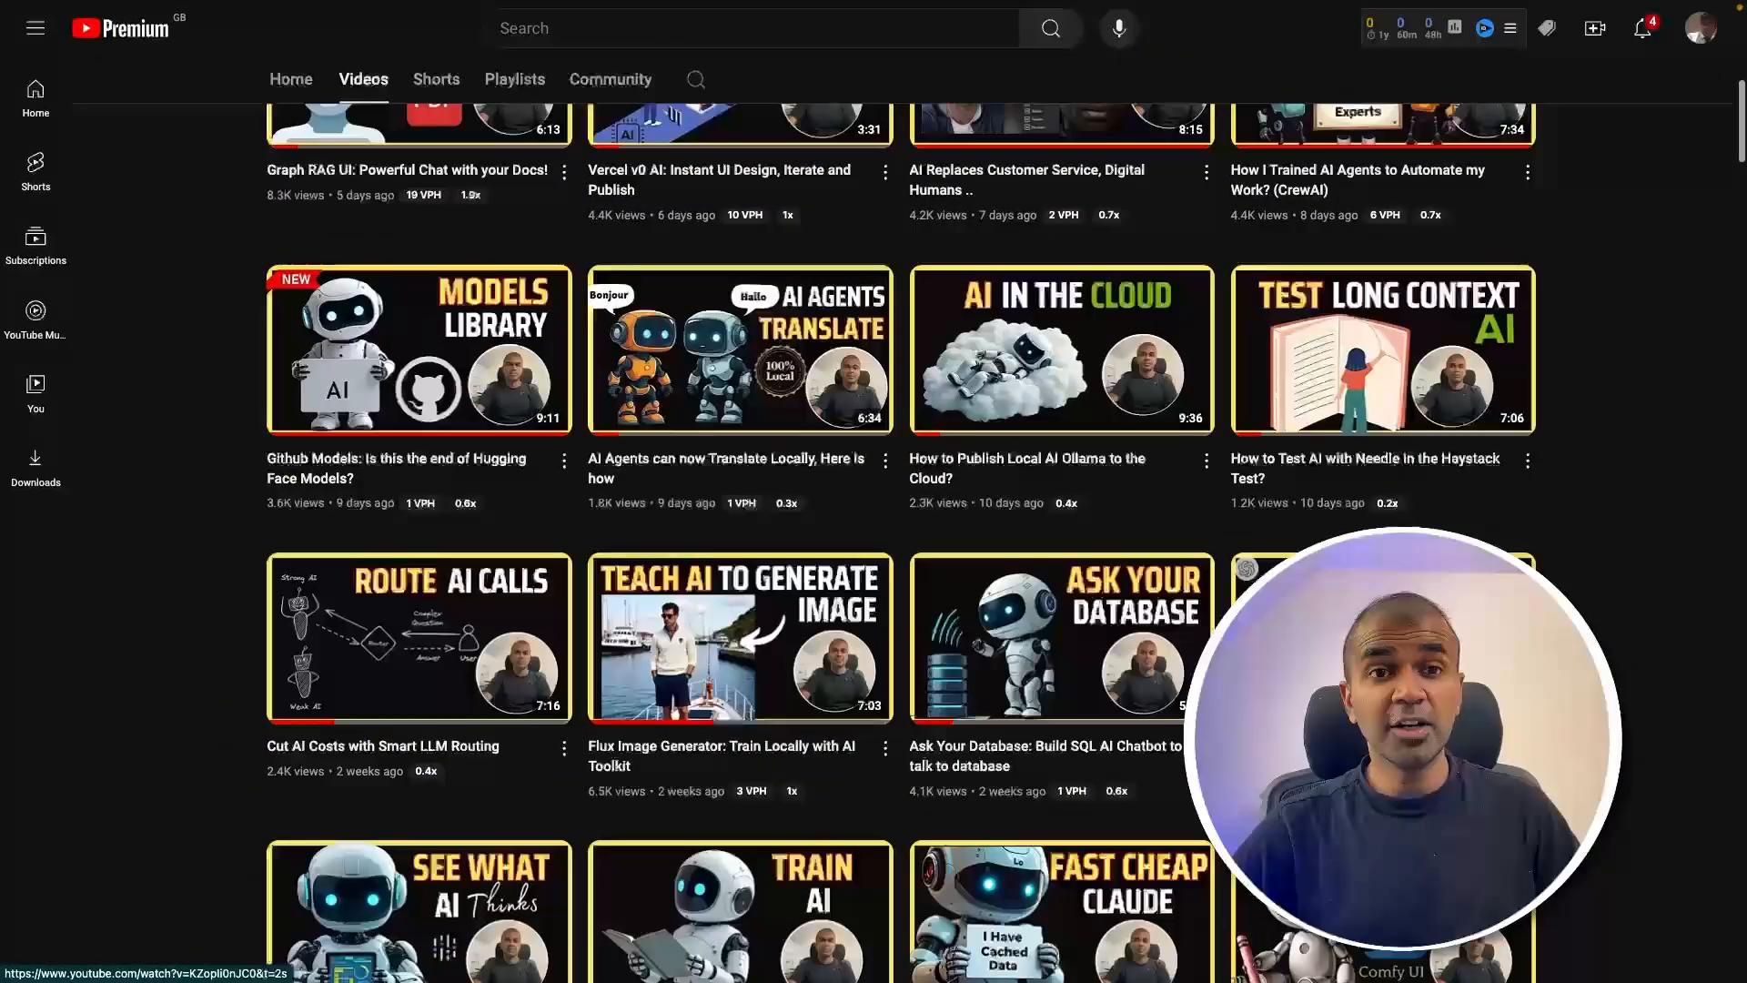
scroll(down, 3)
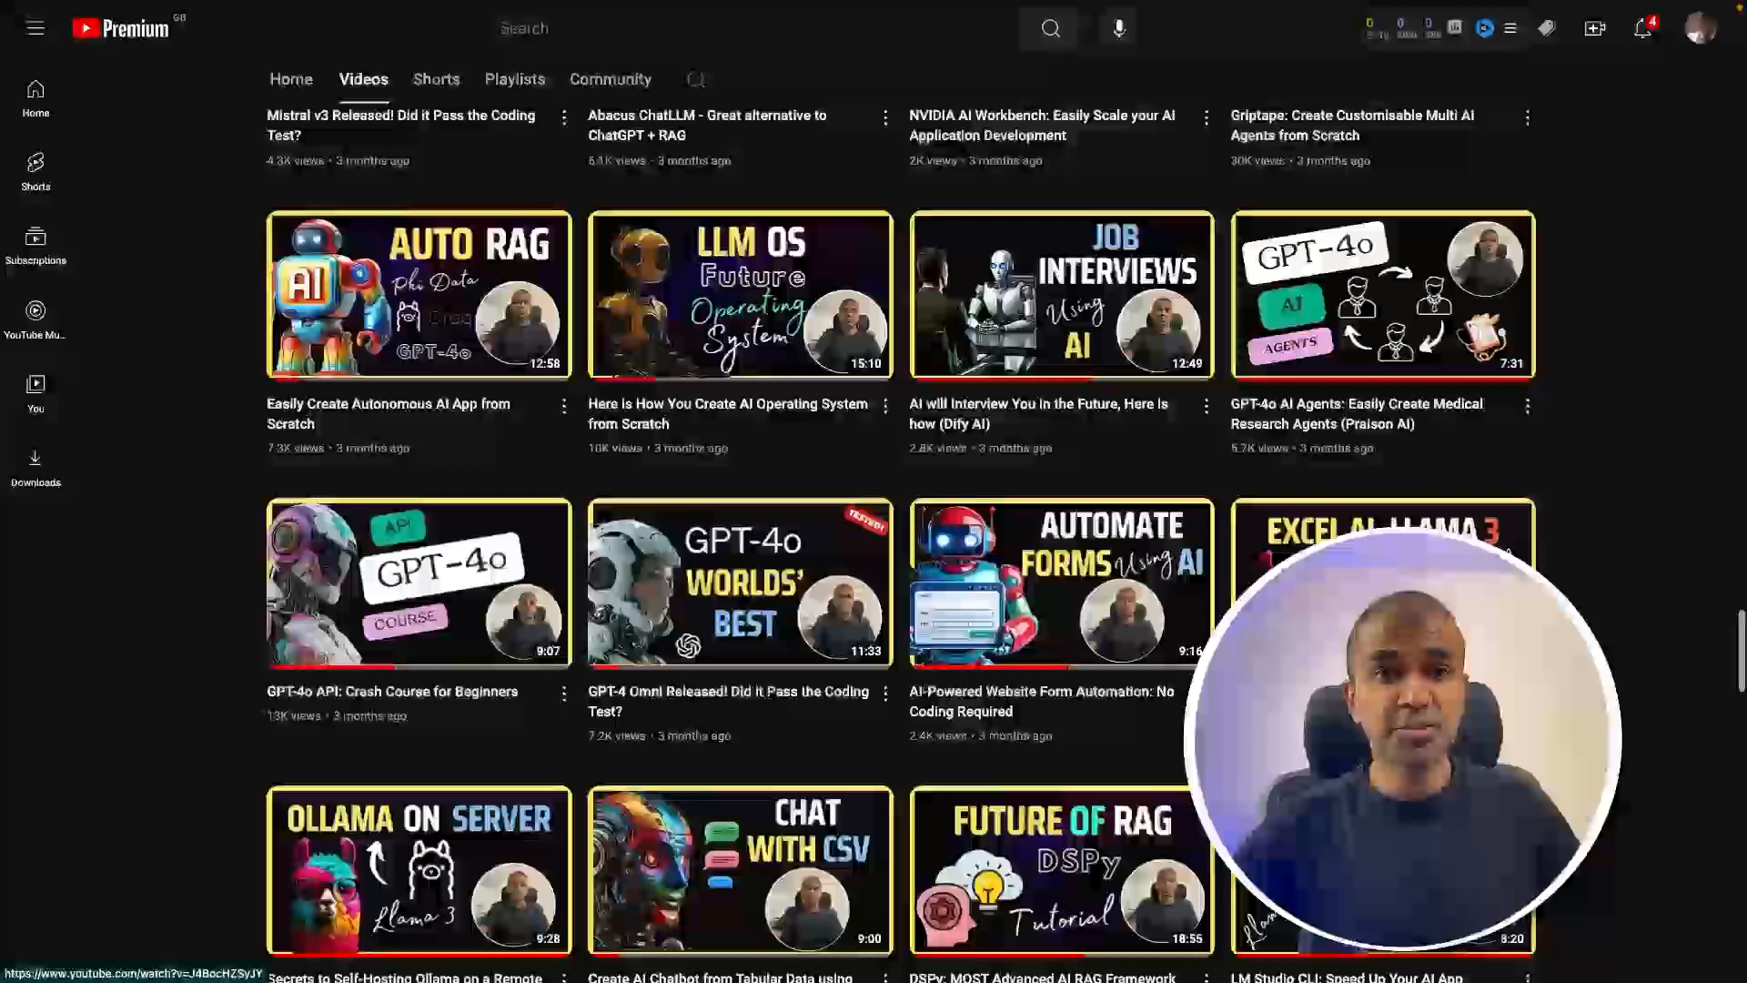
click(418, 295)
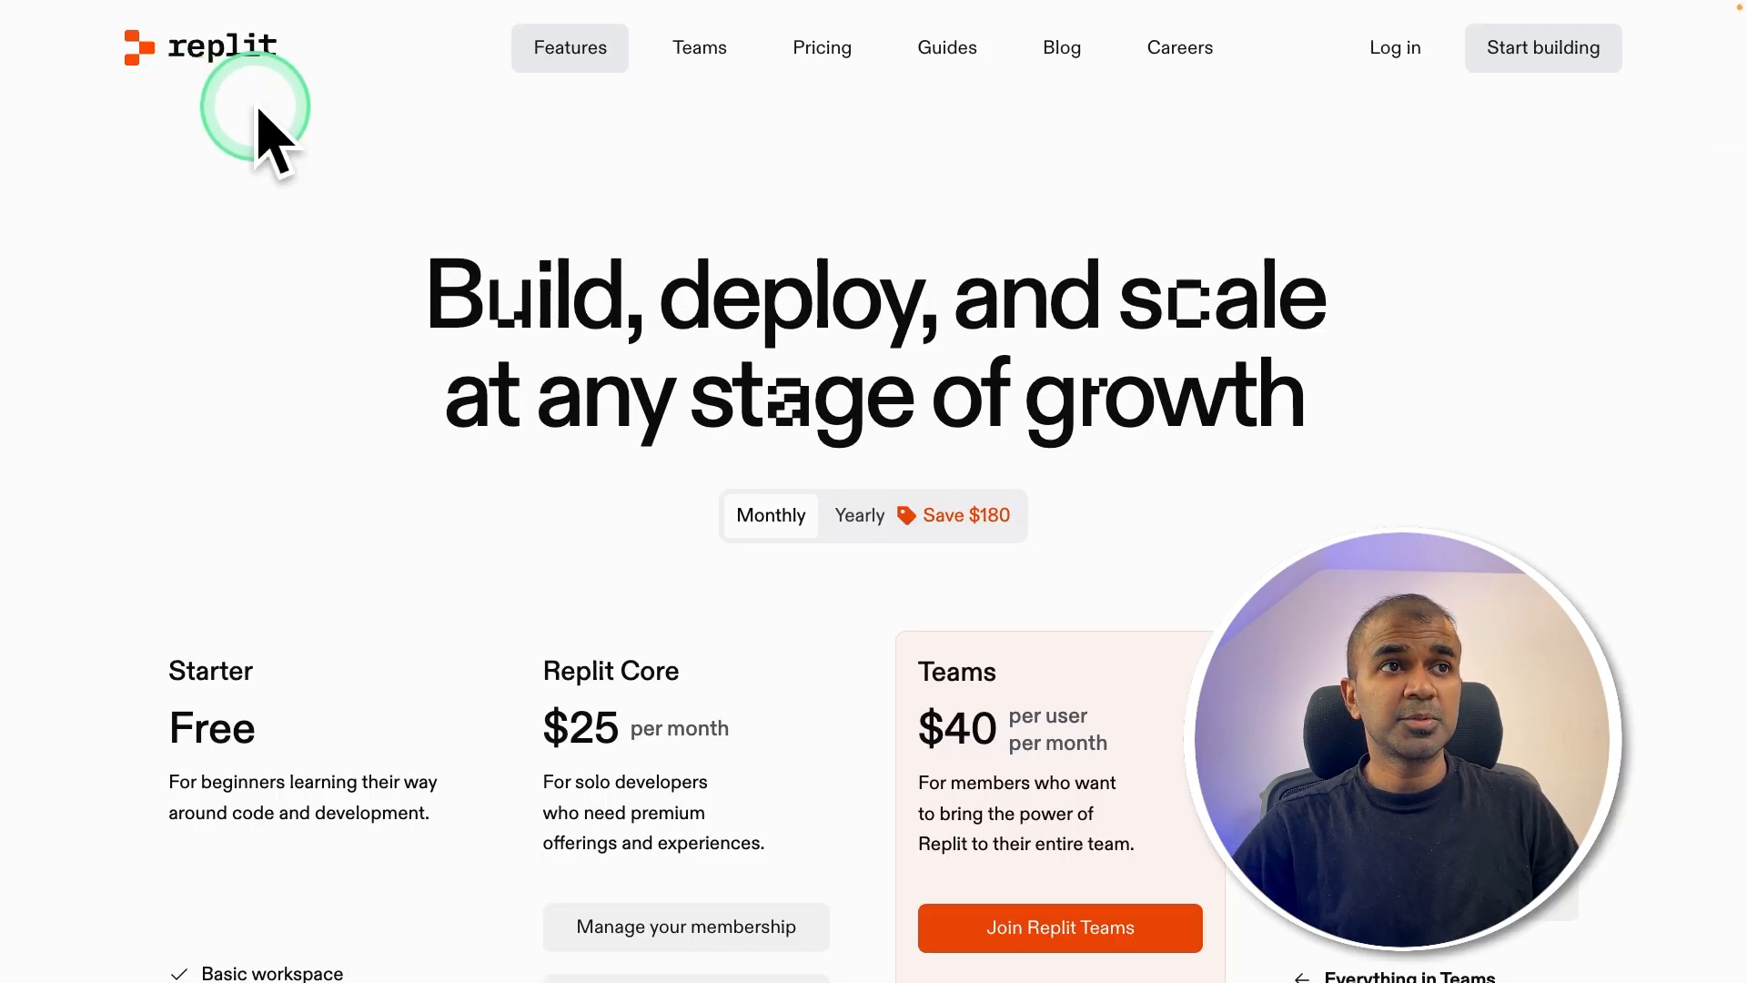
scroll(down, 3)
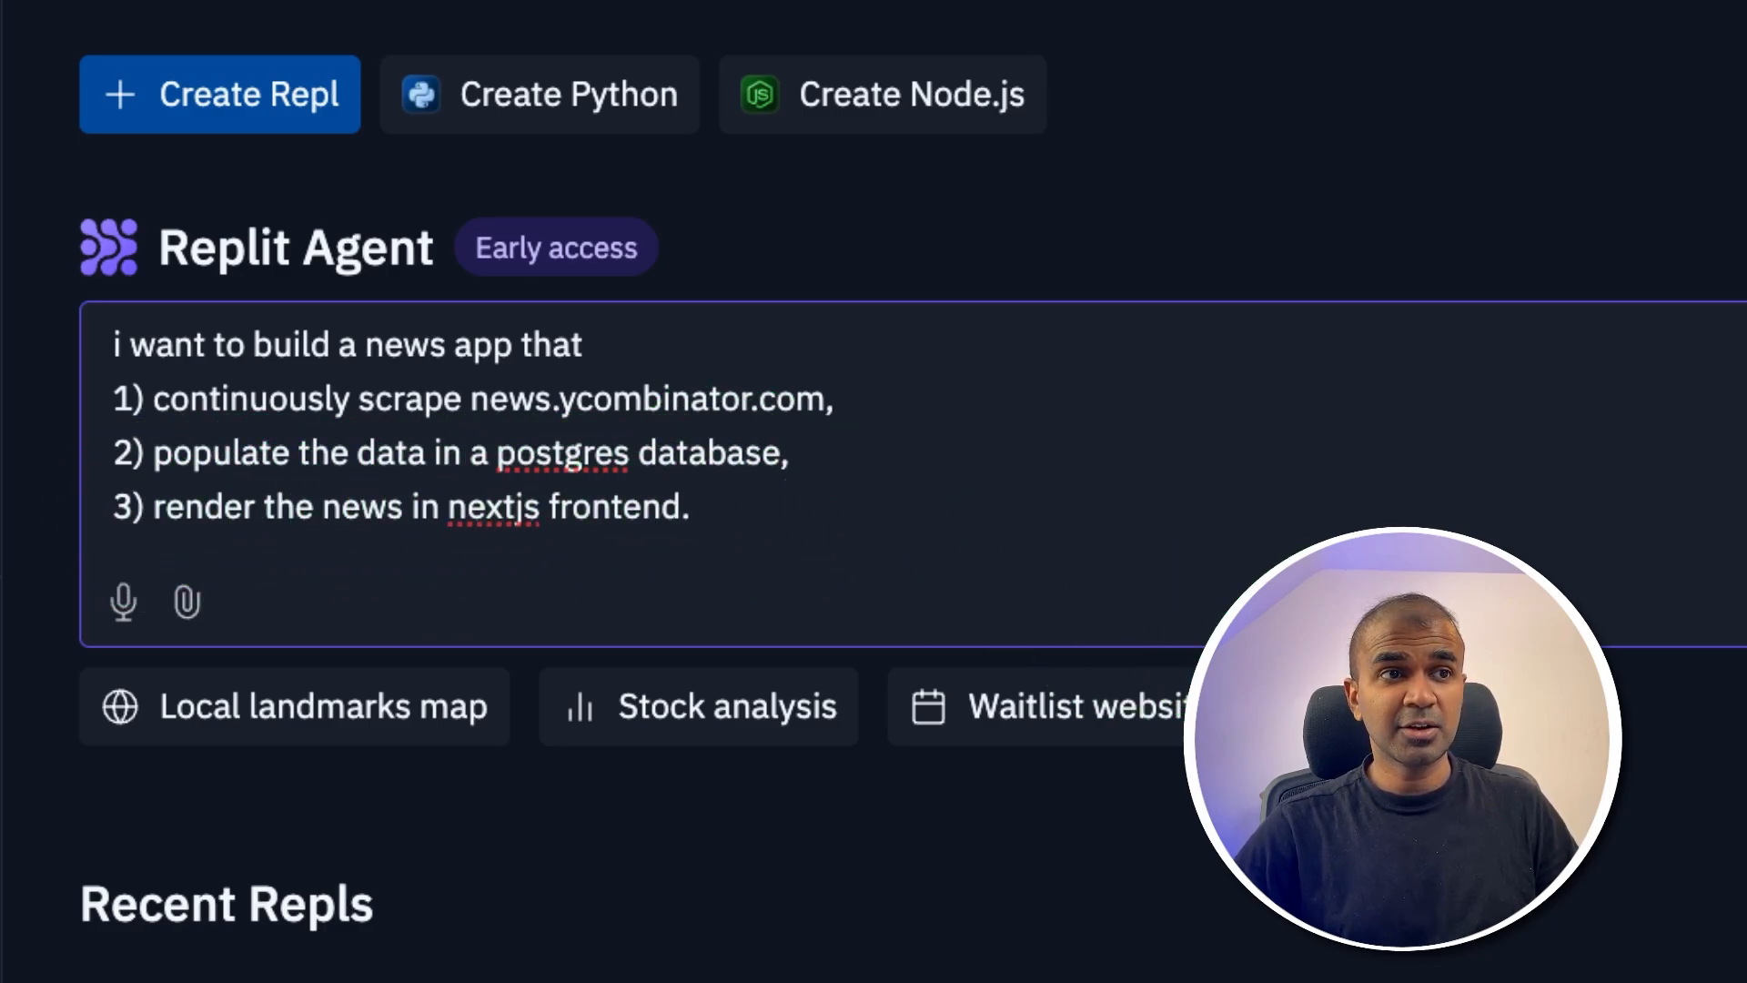
mouse_move(185, 602)
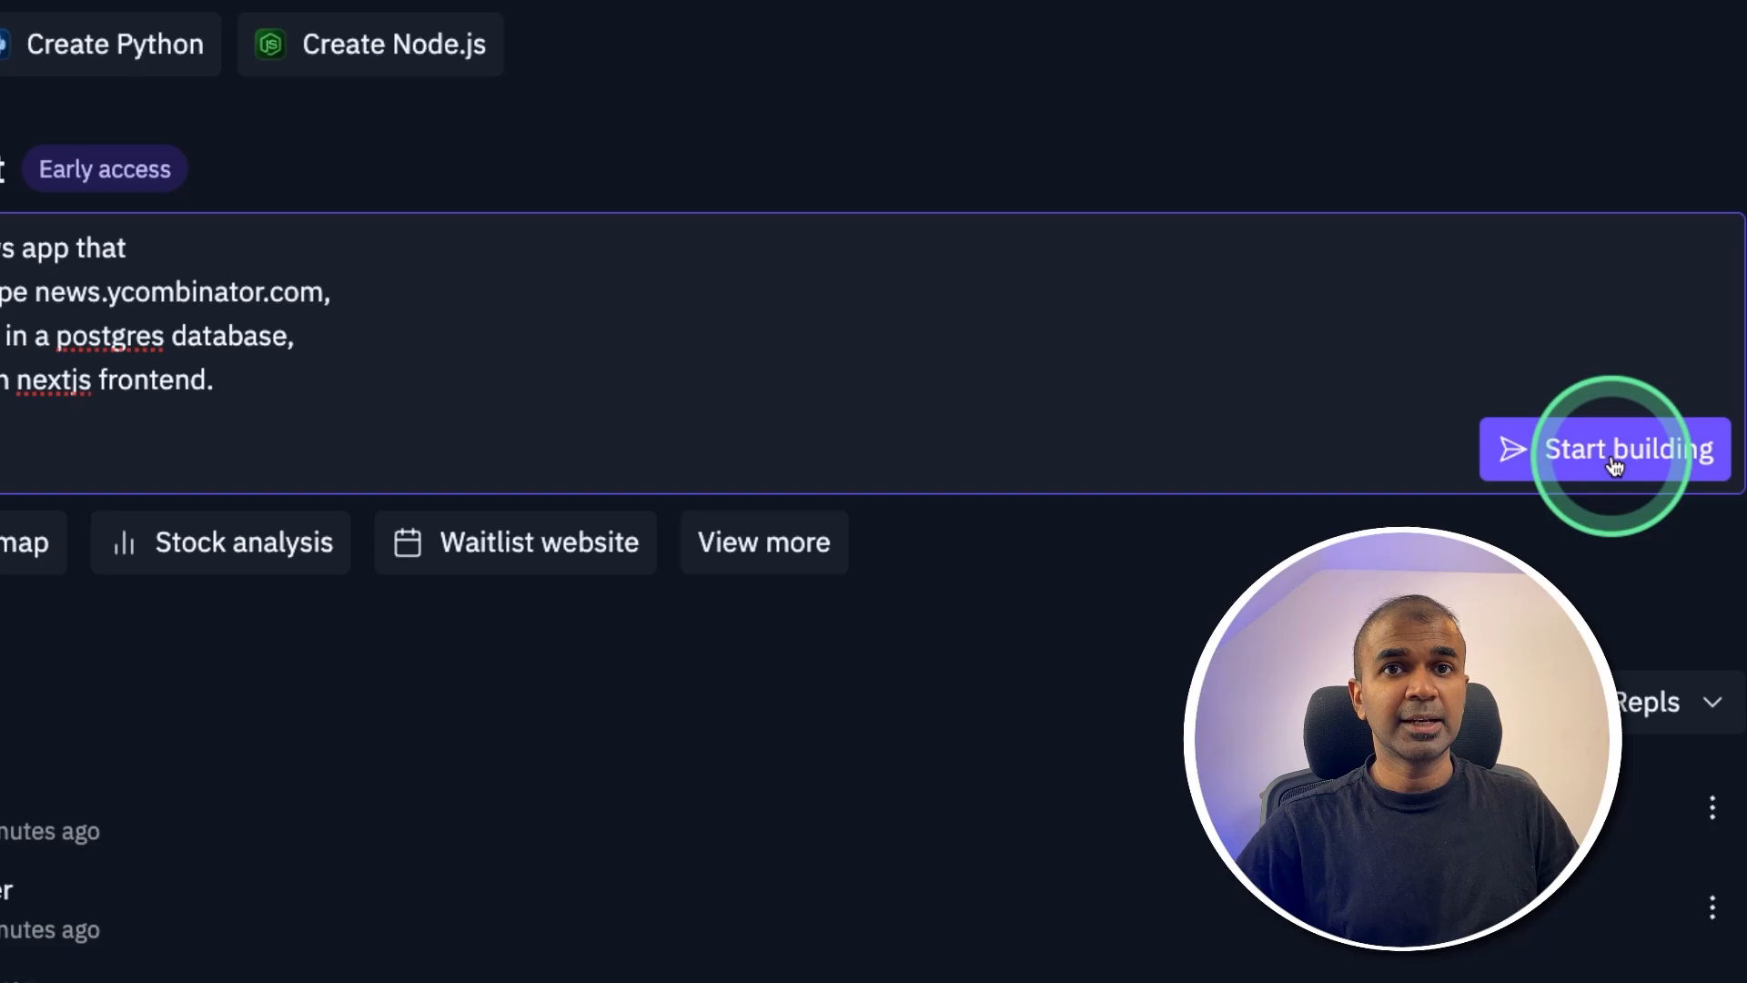
- Submit the Hacker News news-app prompt to Agent and dismiss the early-access notice
click(1628, 448)
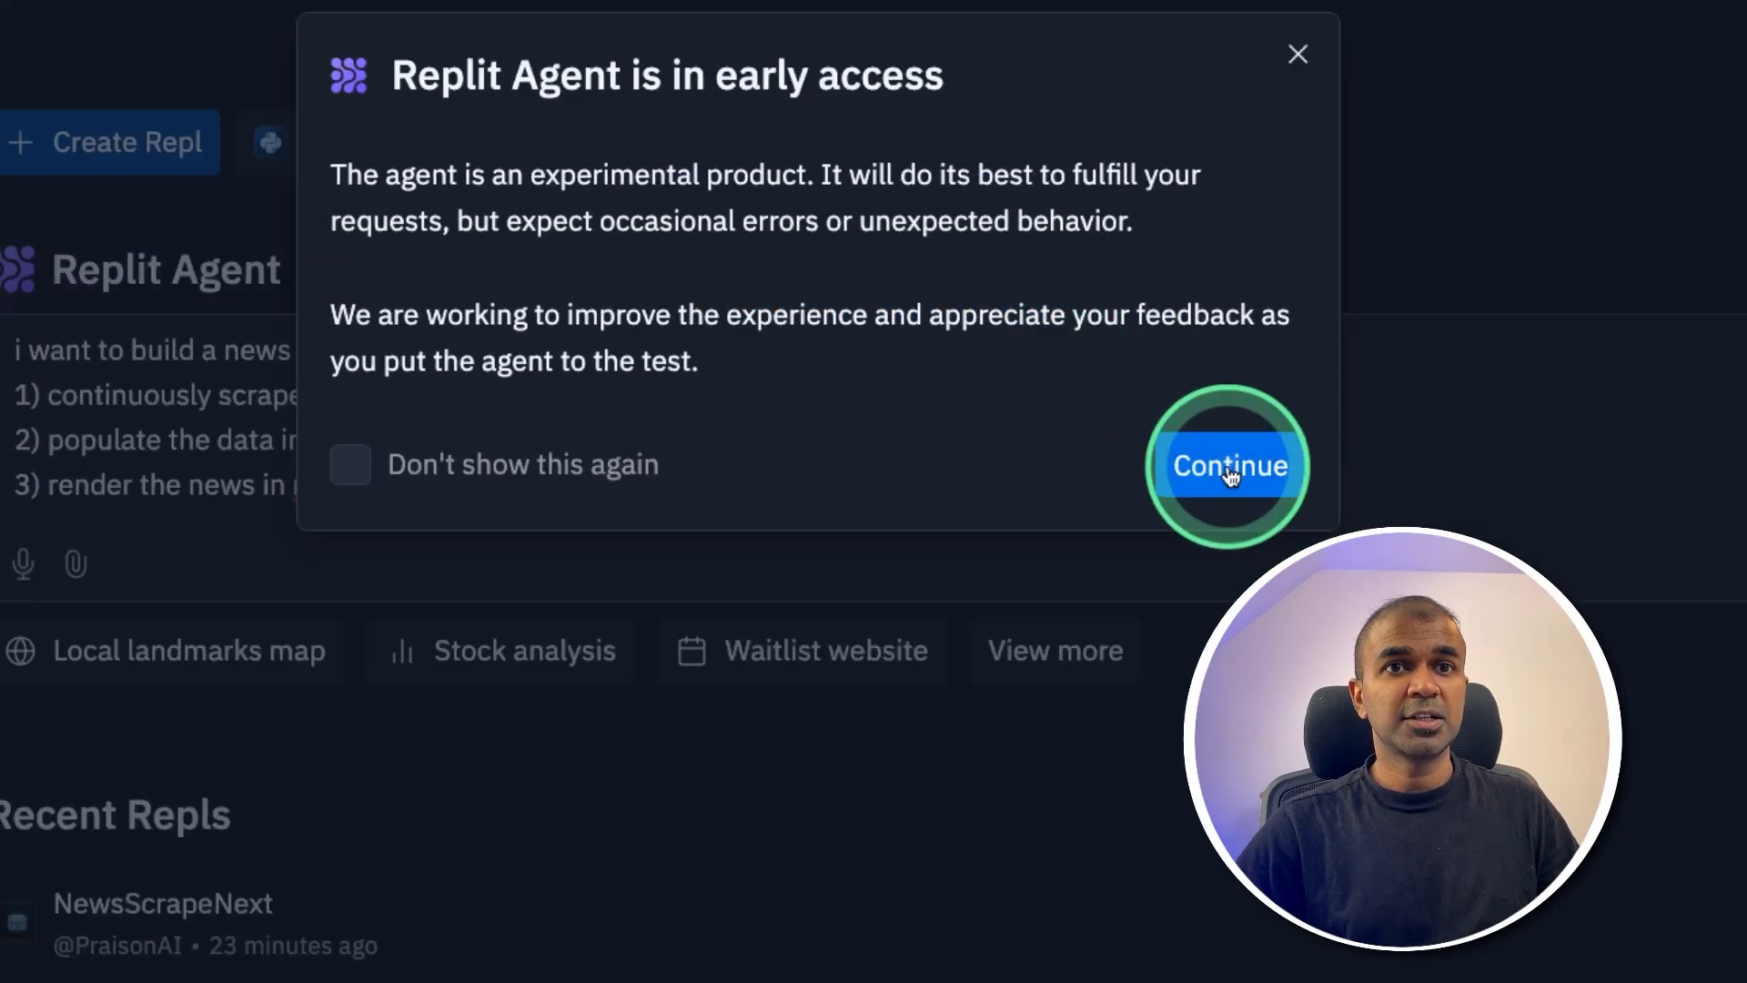
click(1227, 465)
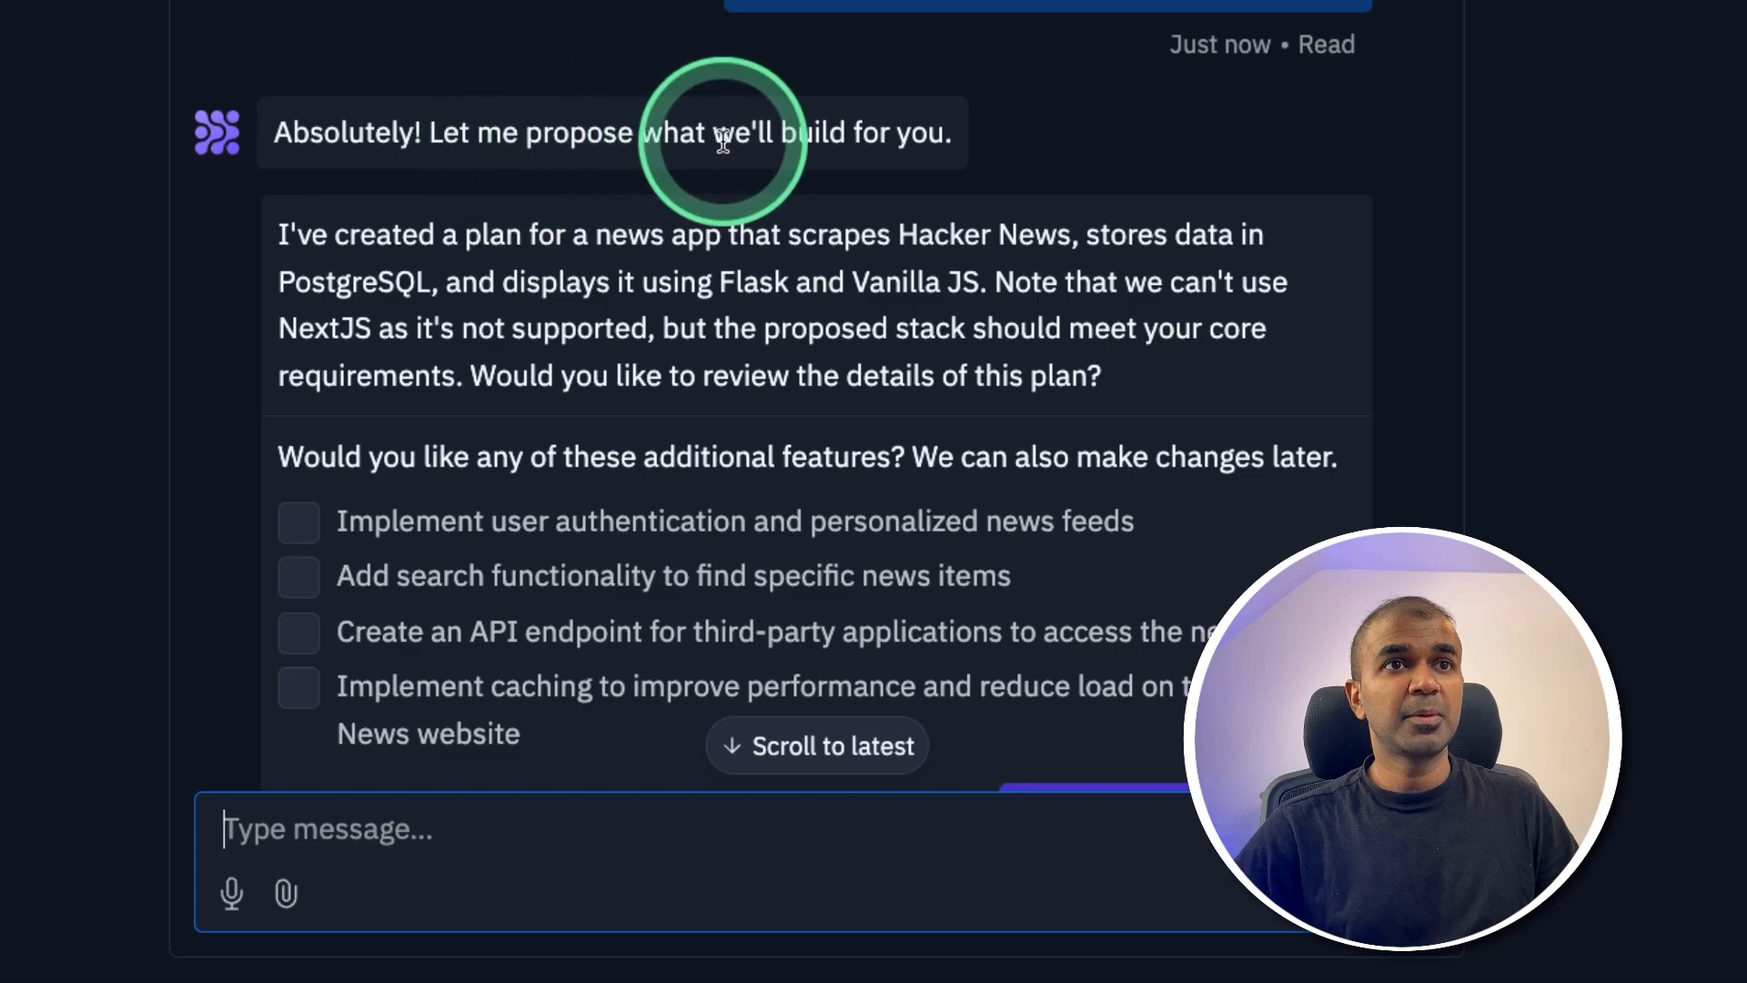
- Review the Flask and PostgreSQL scraping plan and approve it to start building
scroll(down, 3)
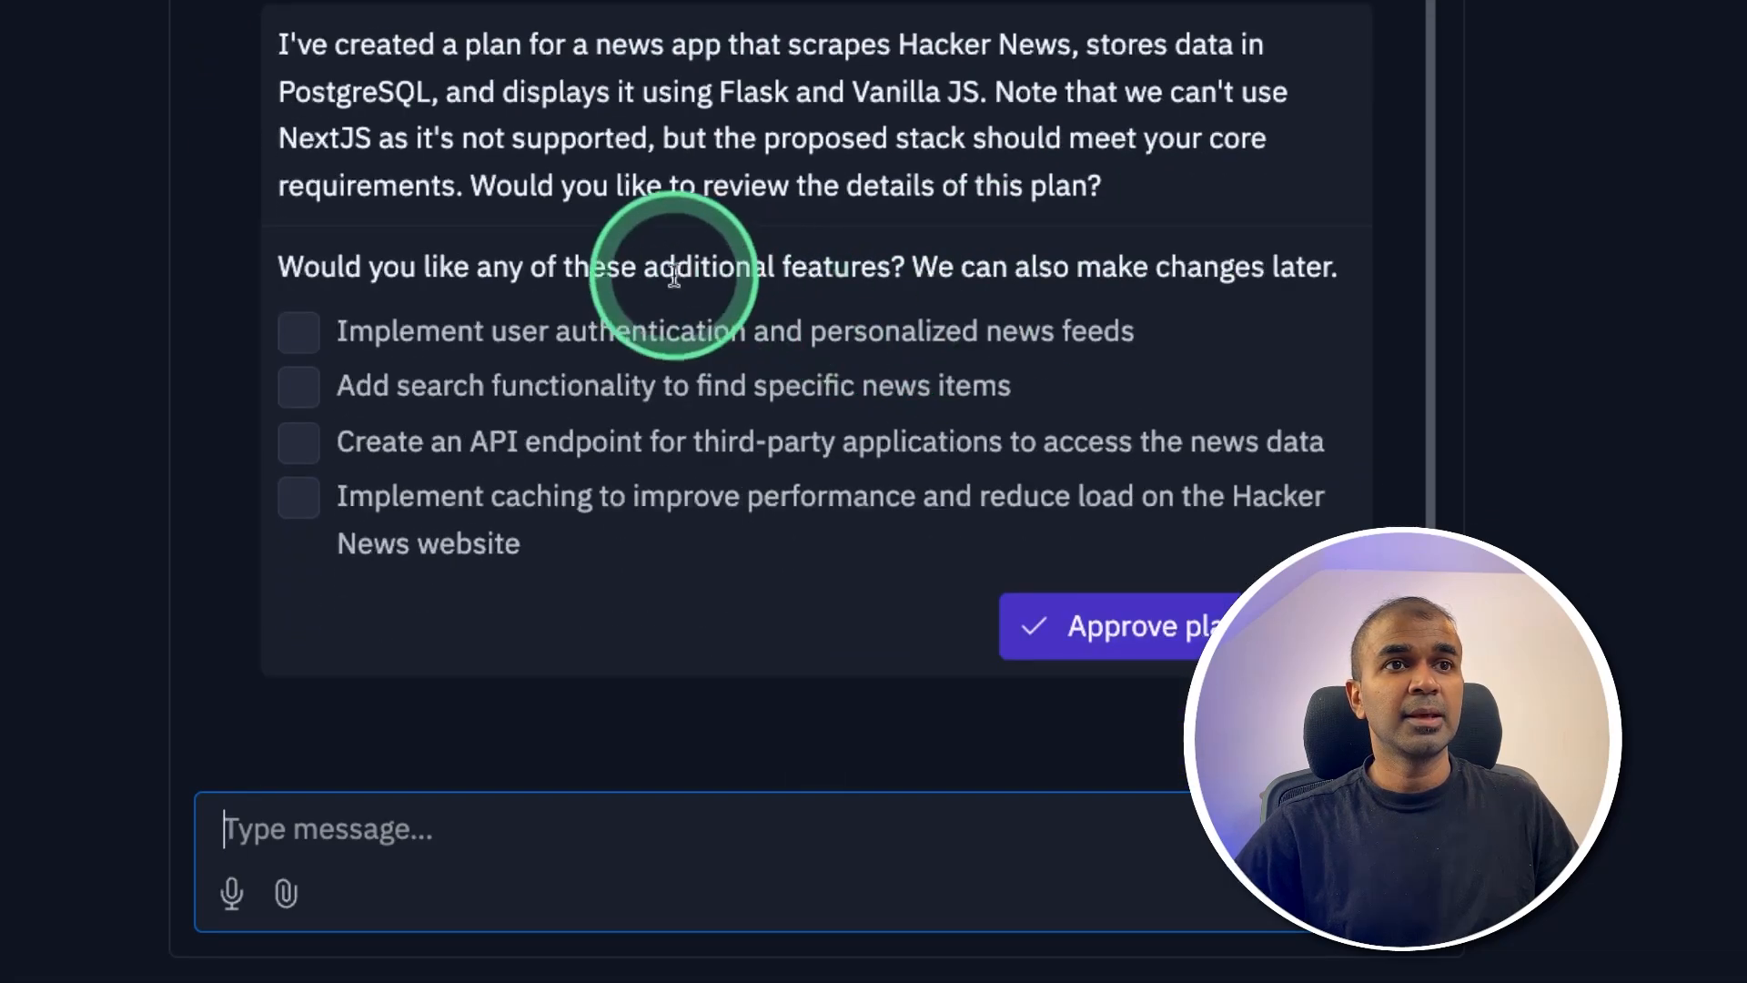
mouse_move(557, 531)
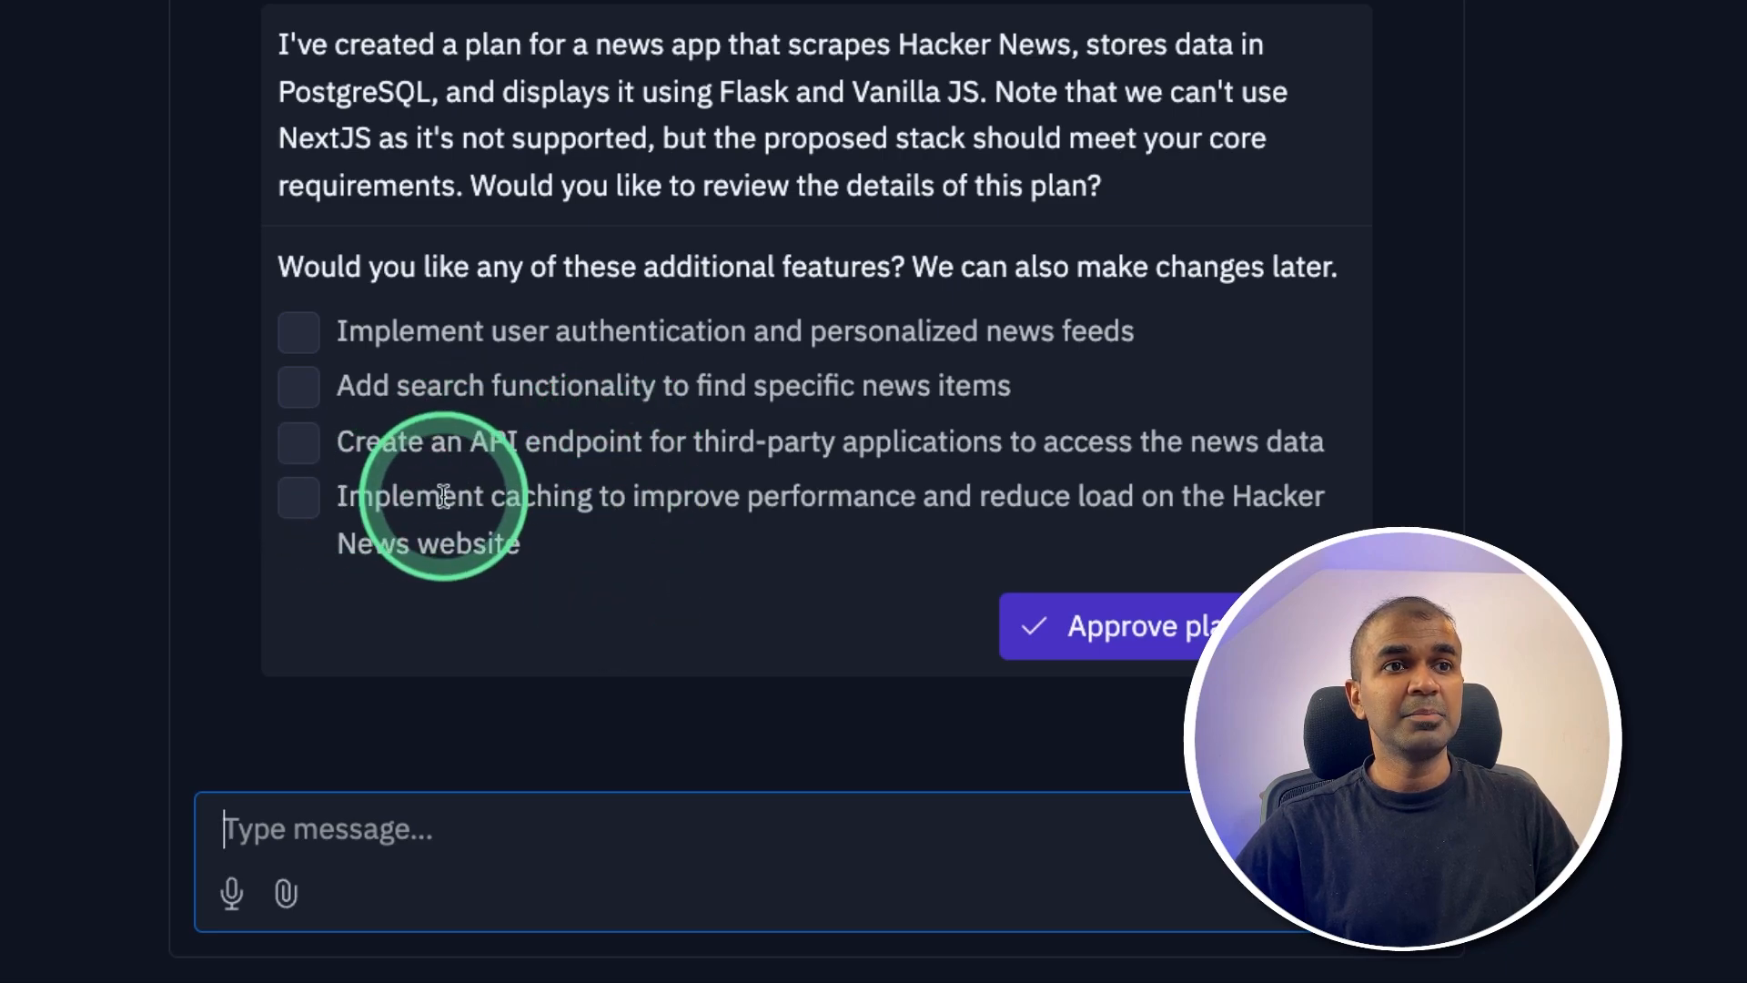
click(1120, 626)
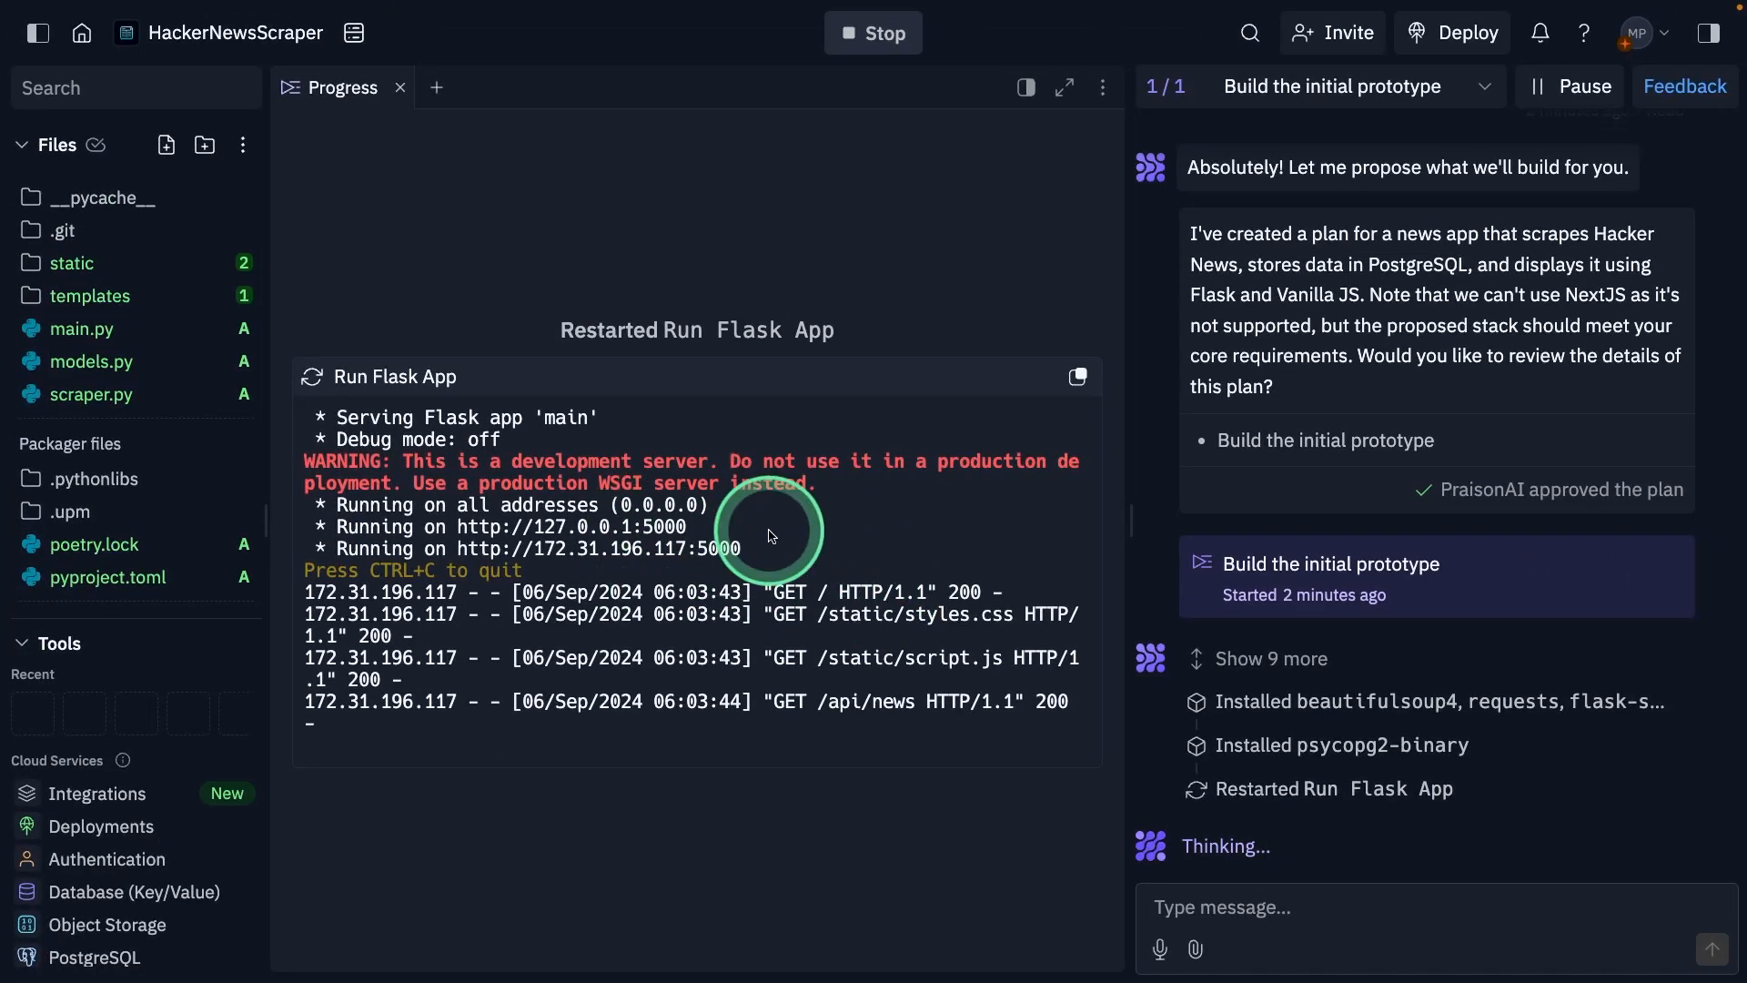
mouse_move(886, 571)
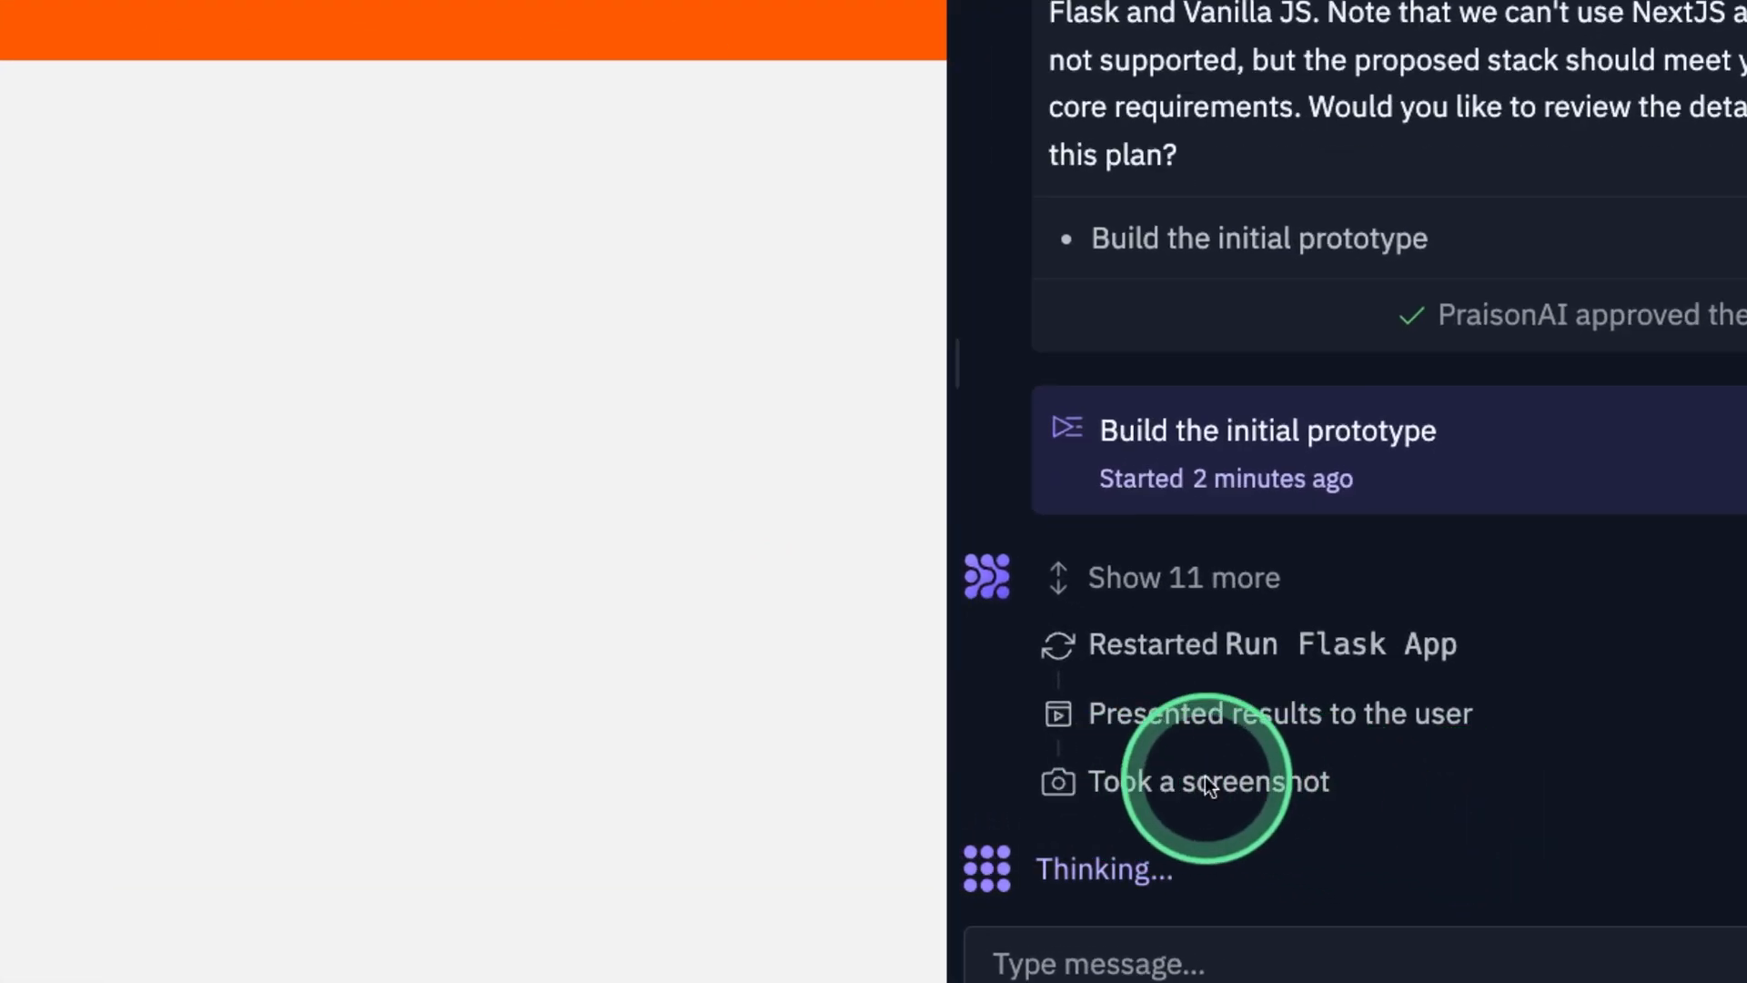
mouse_move(1226, 802)
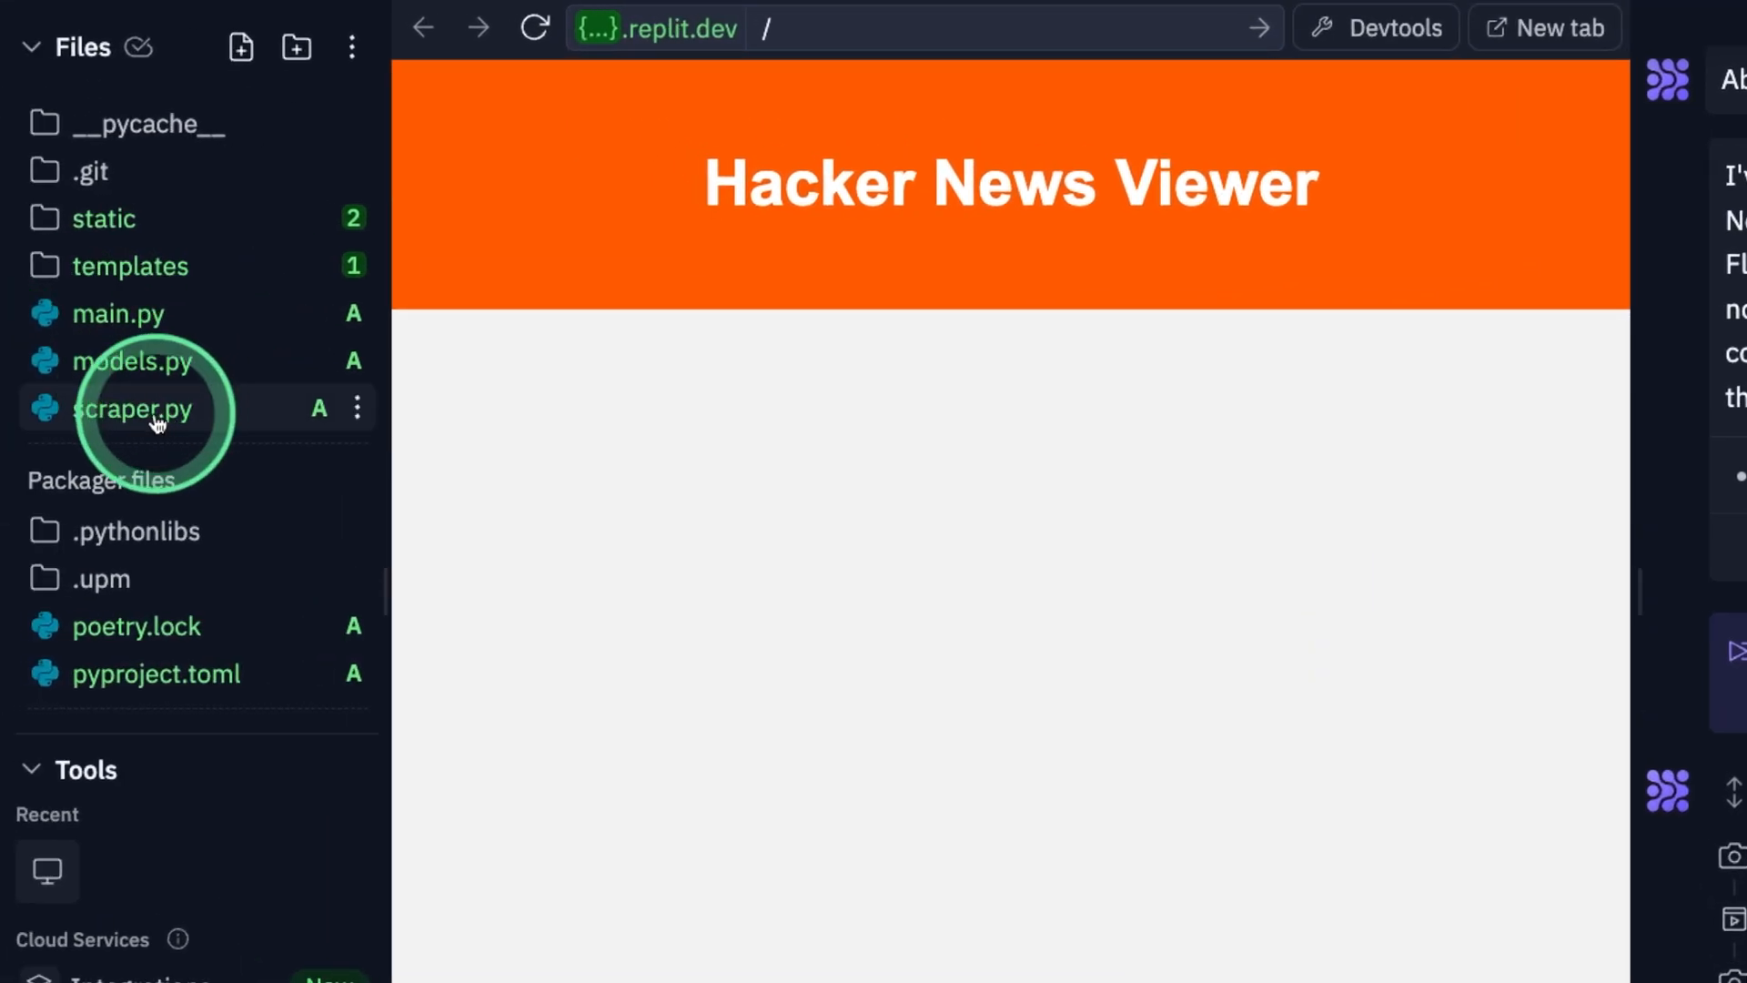
- Scroll through main.py's Flask routes and database configuration
click(130, 408)
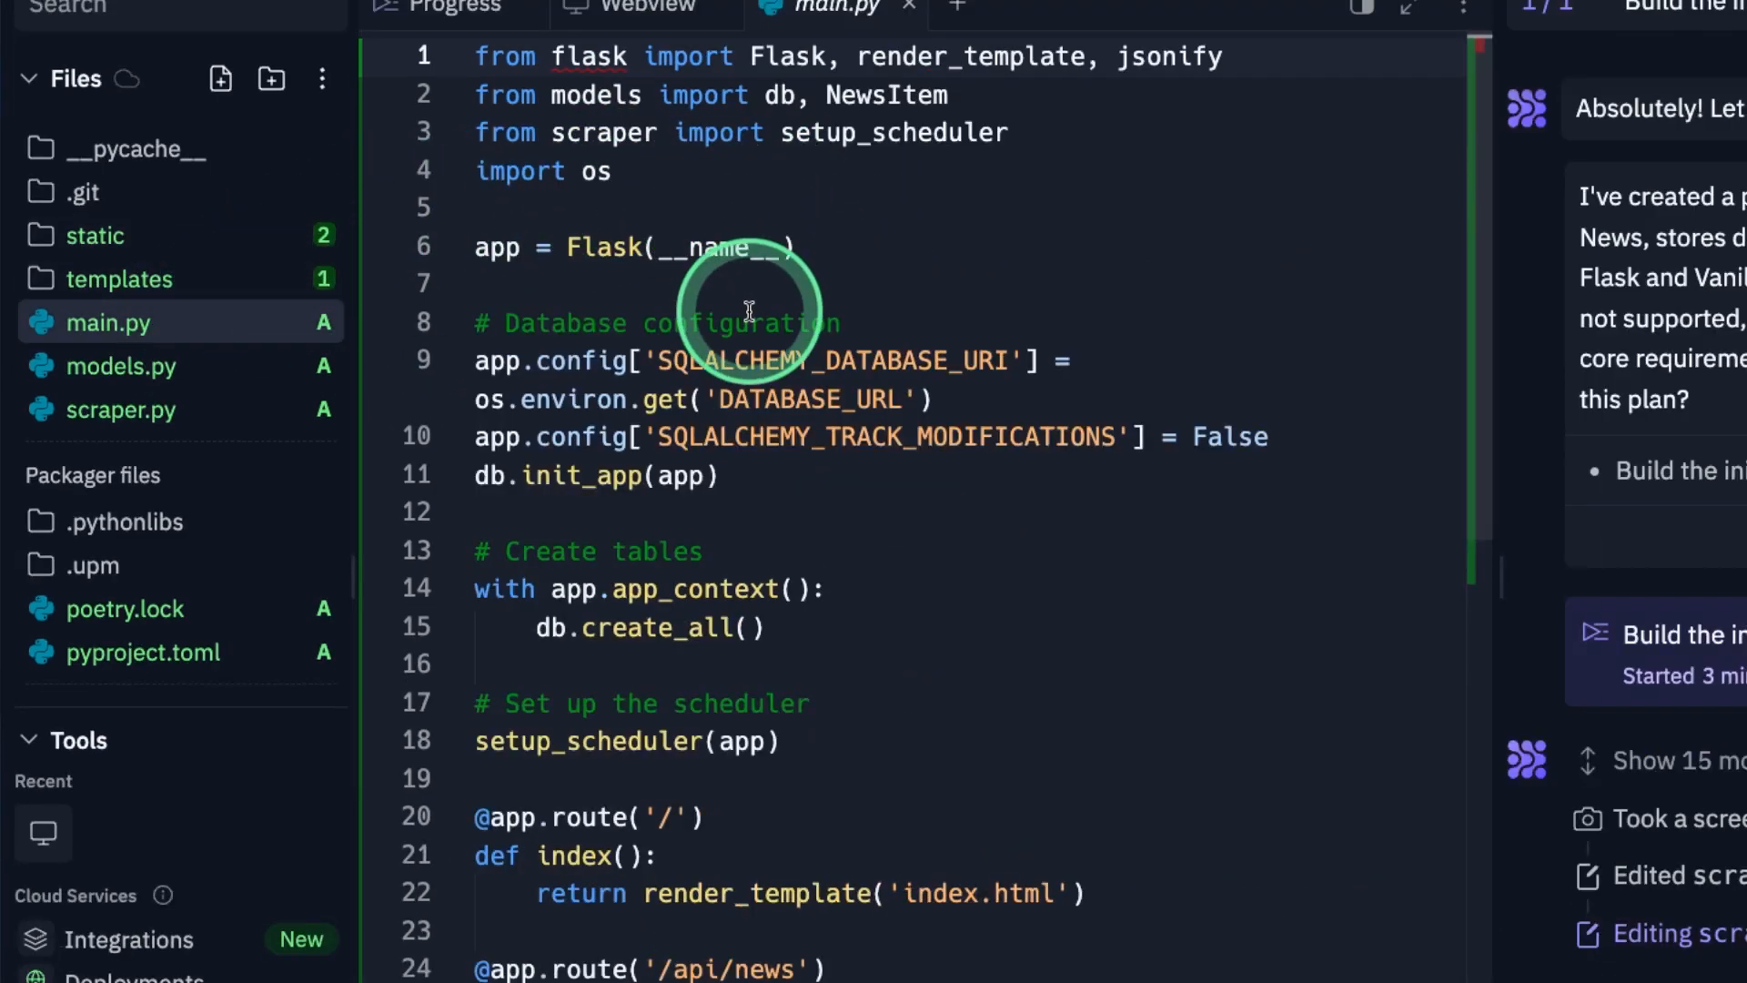
scroll(down, 3)
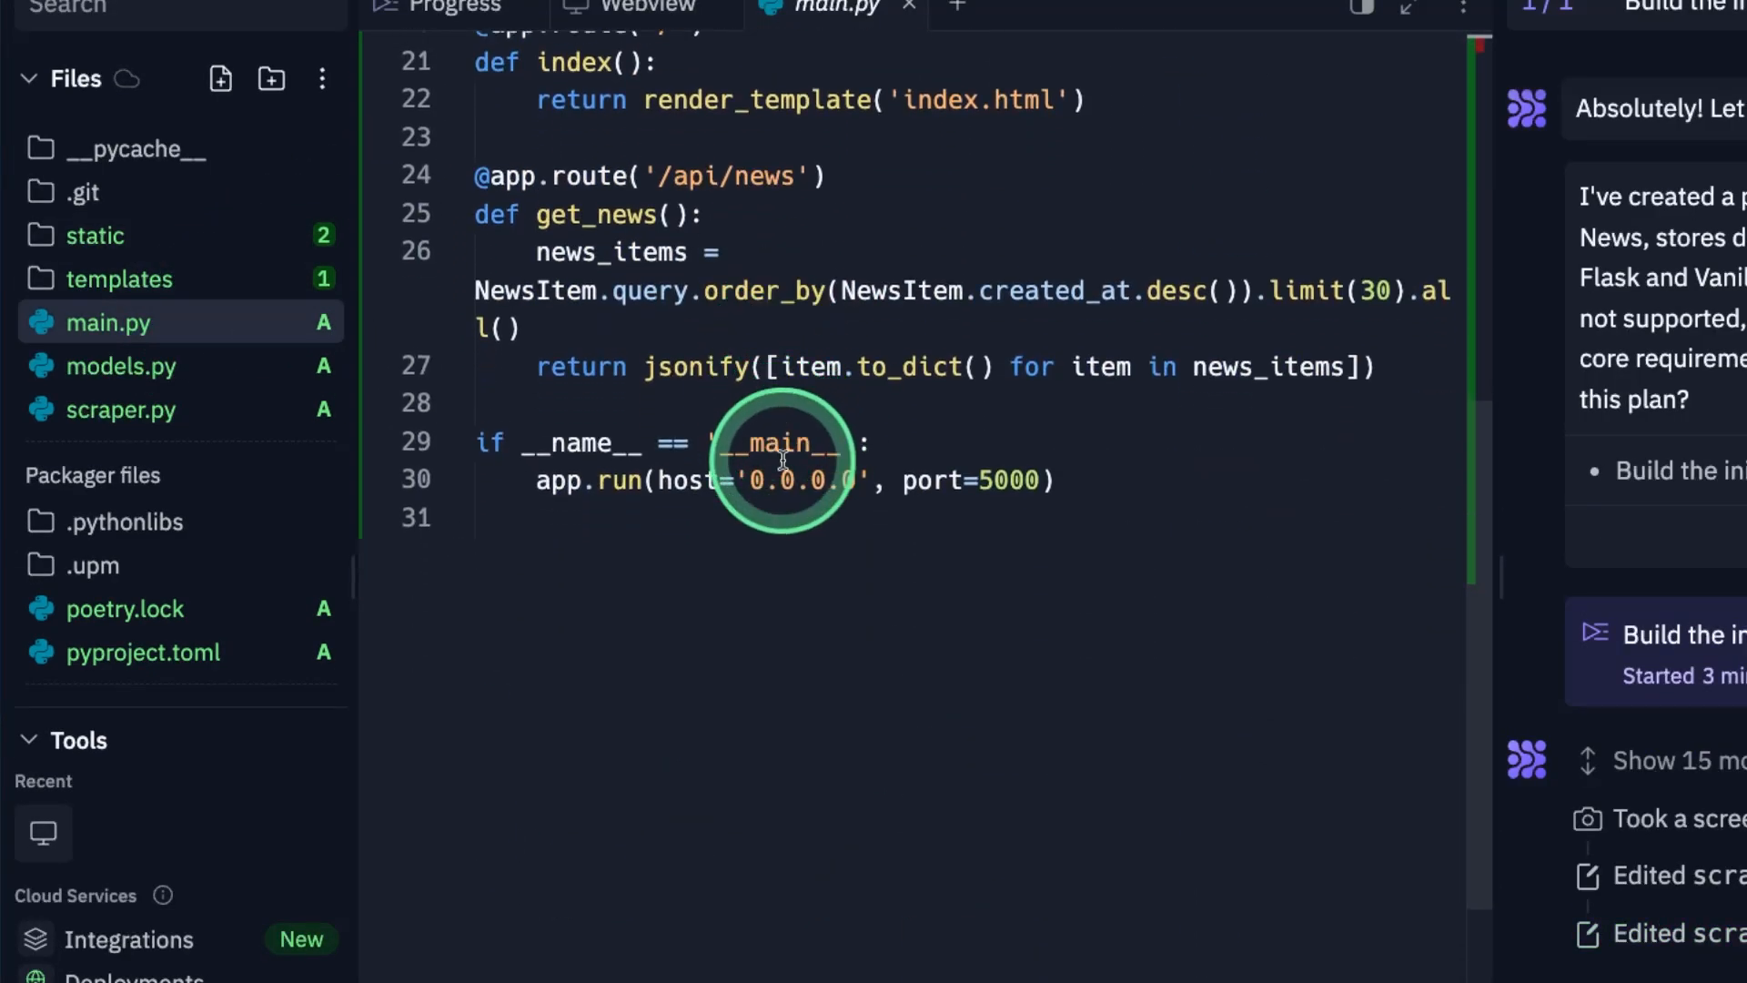
click(482, 87)
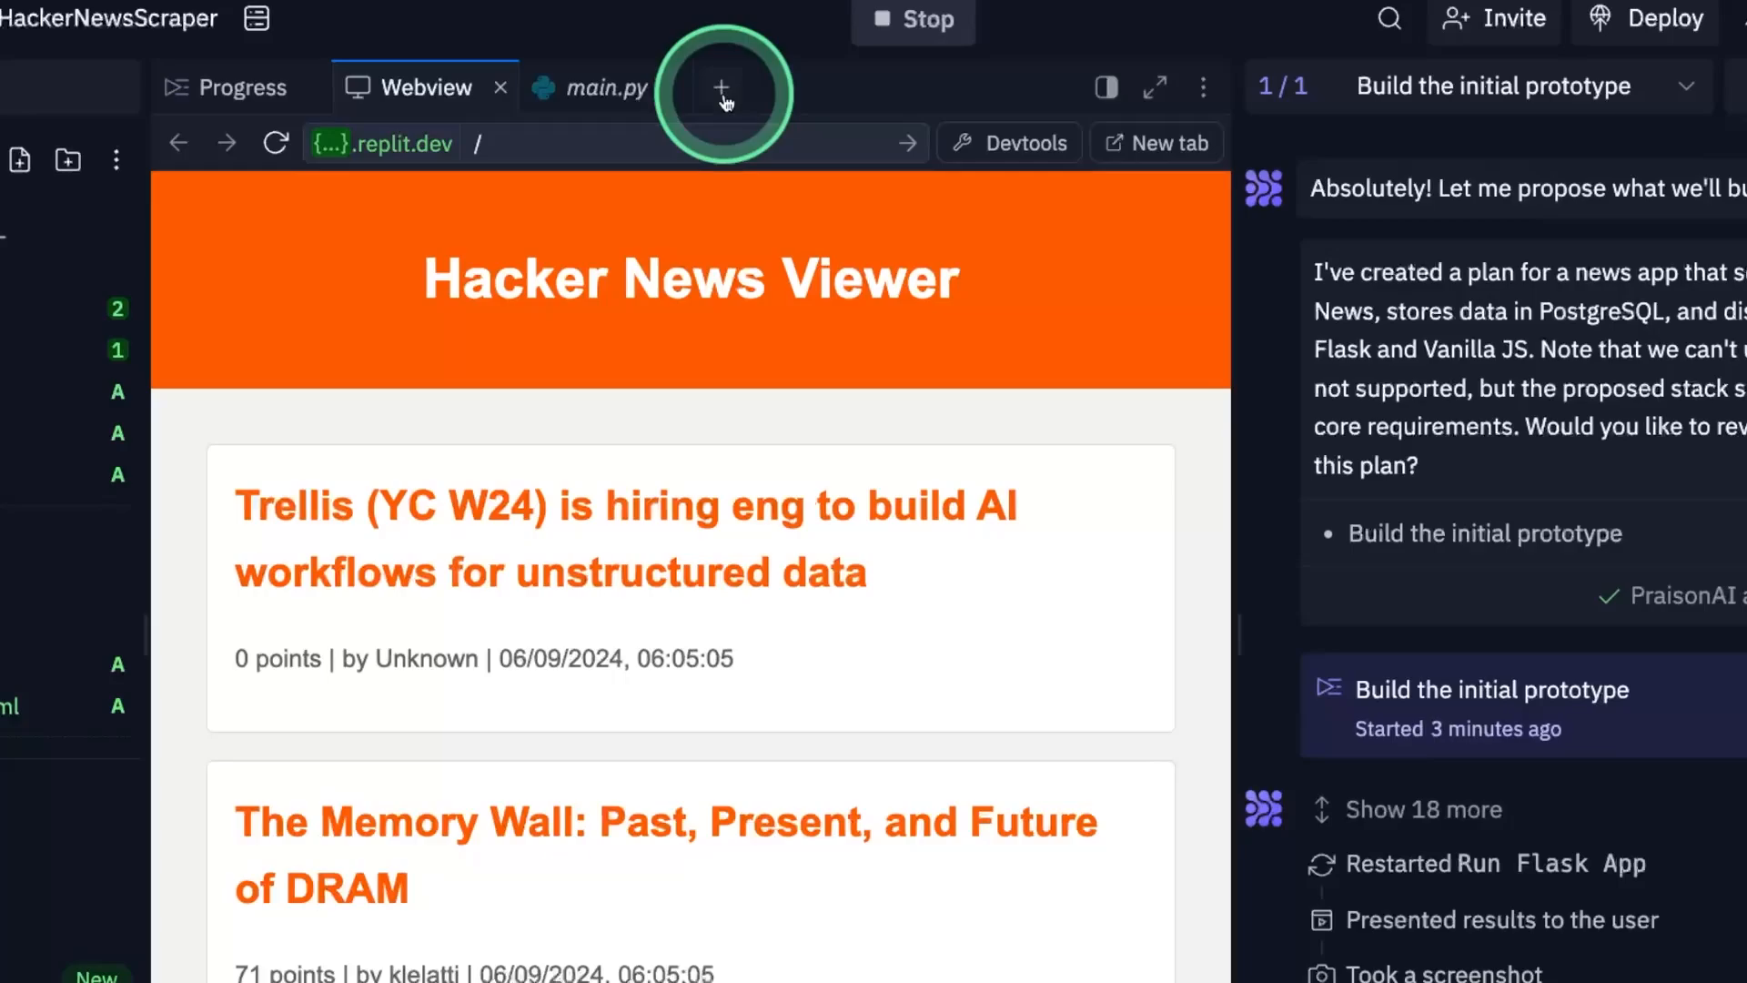
- Add a Console tab from the workspace tools list
click(722, 87)
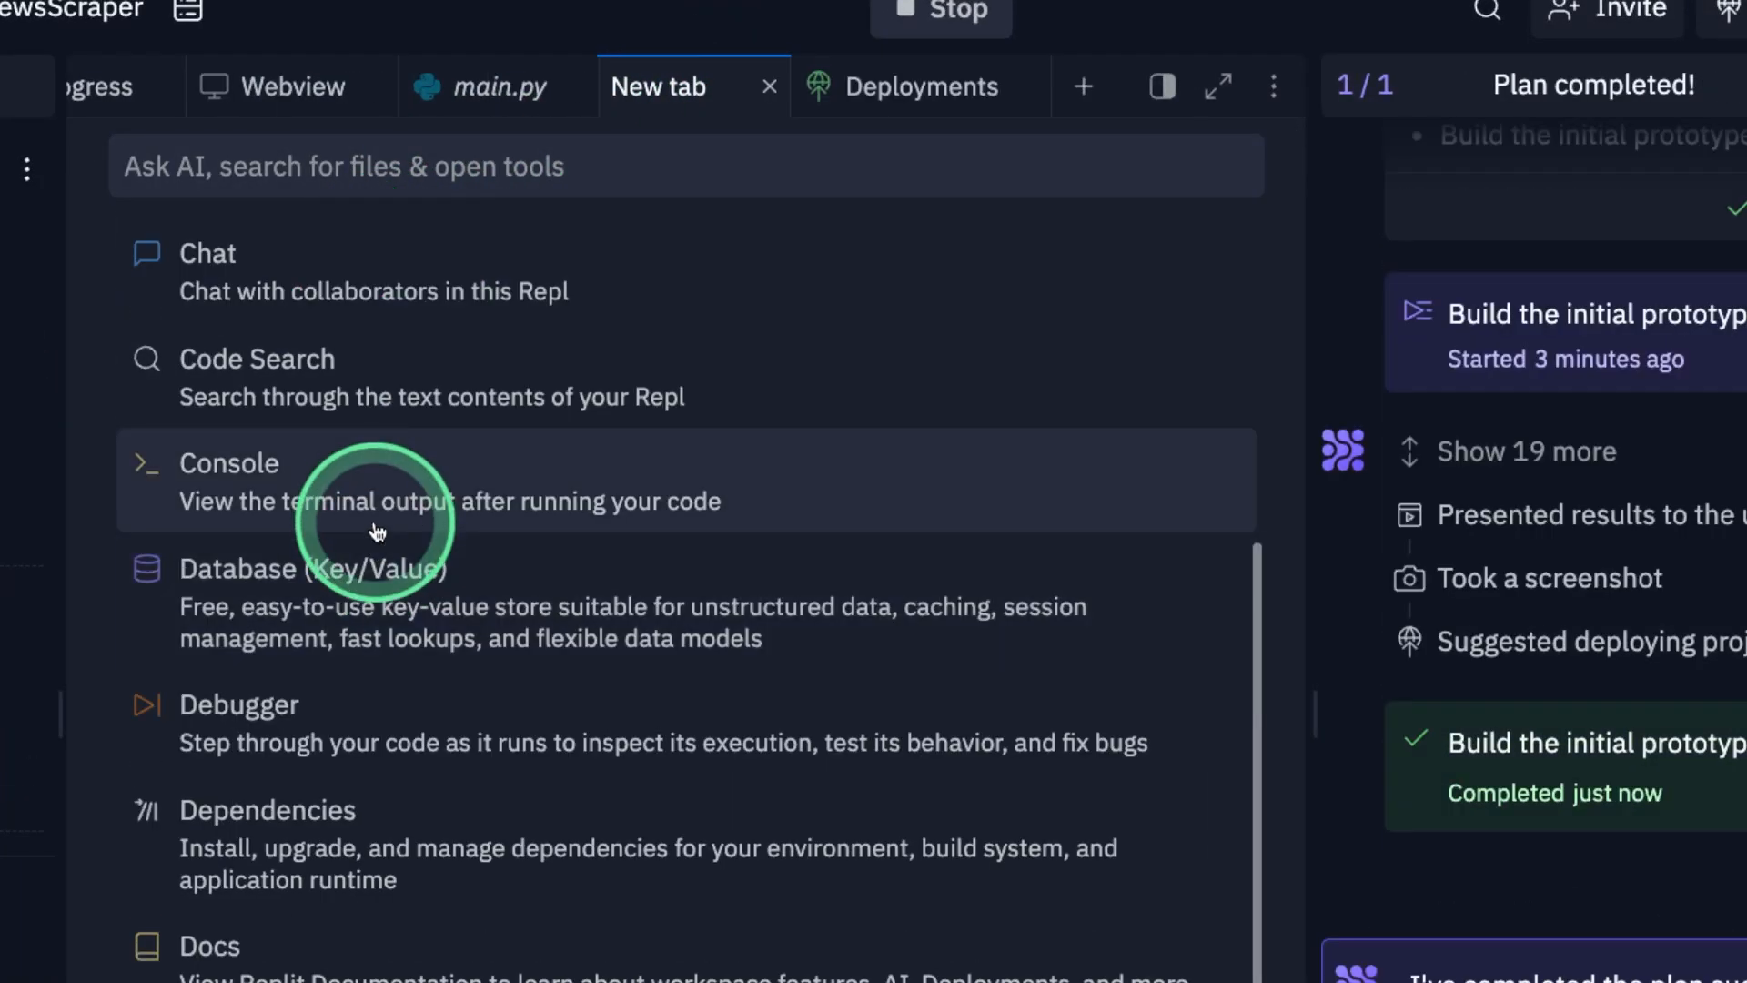
click(284, 87)
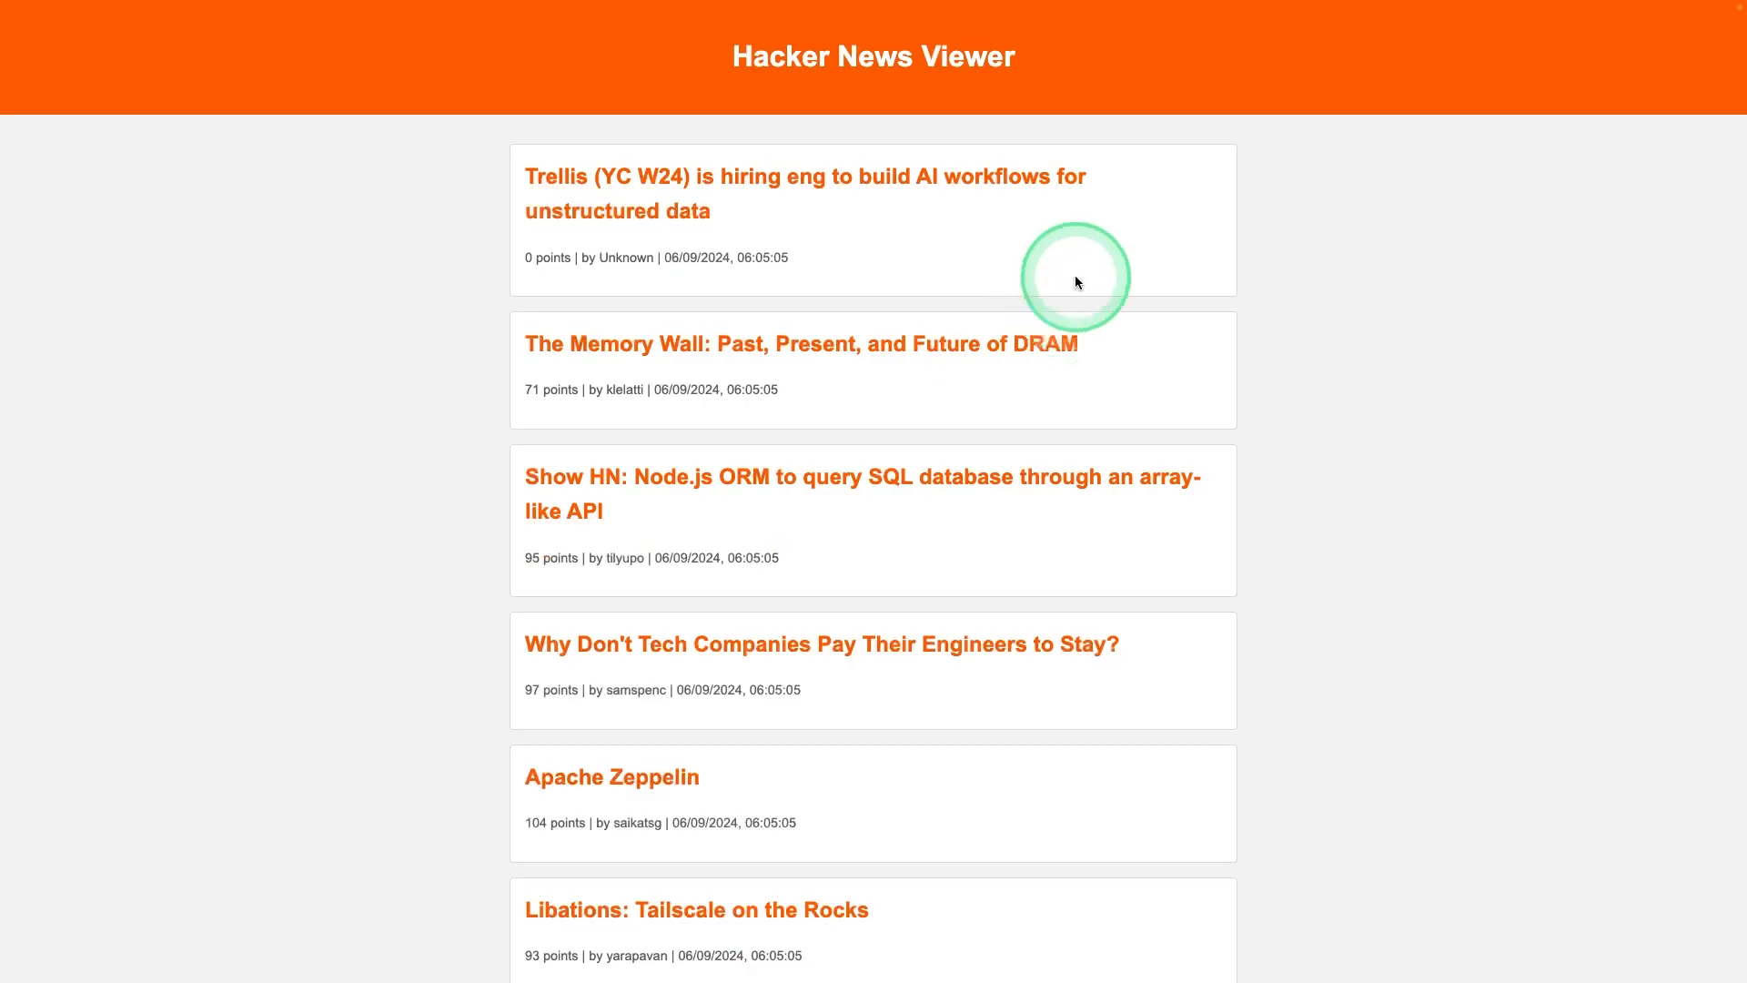
scroll(down, 3)
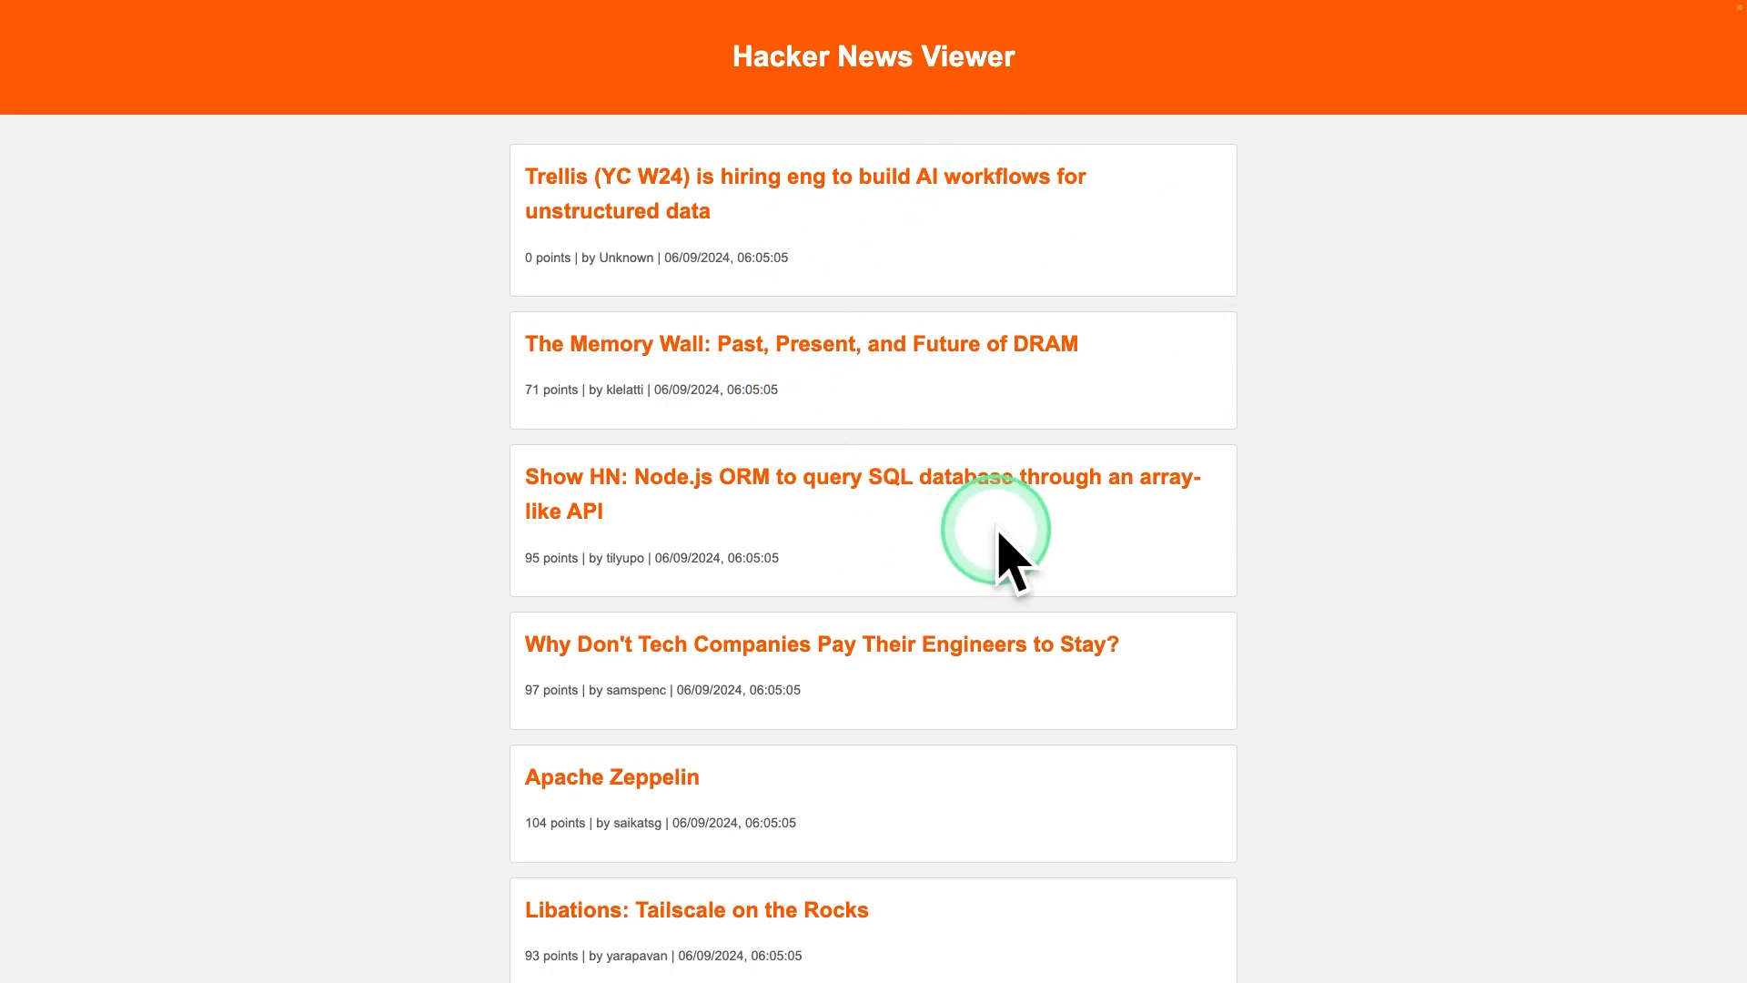
mouse_move(1296, 420)
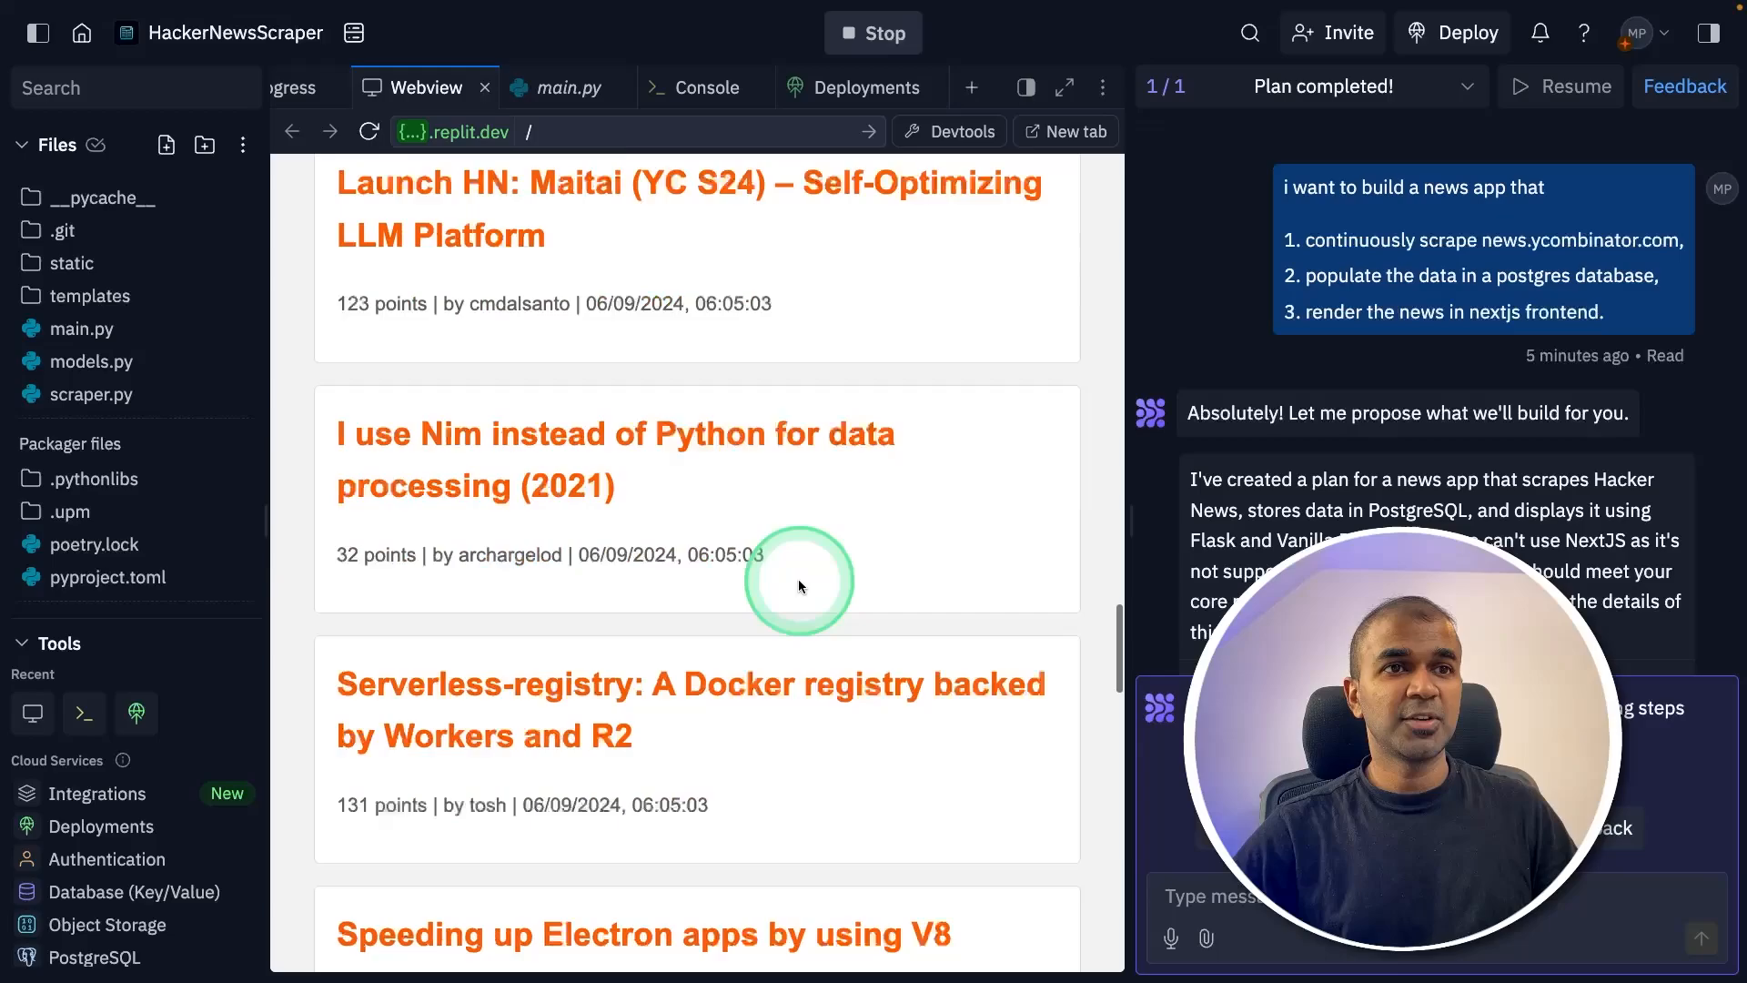
- Open PostgreSQL and scroll through the scraped stories in the news_item table
scroll(down, 3)
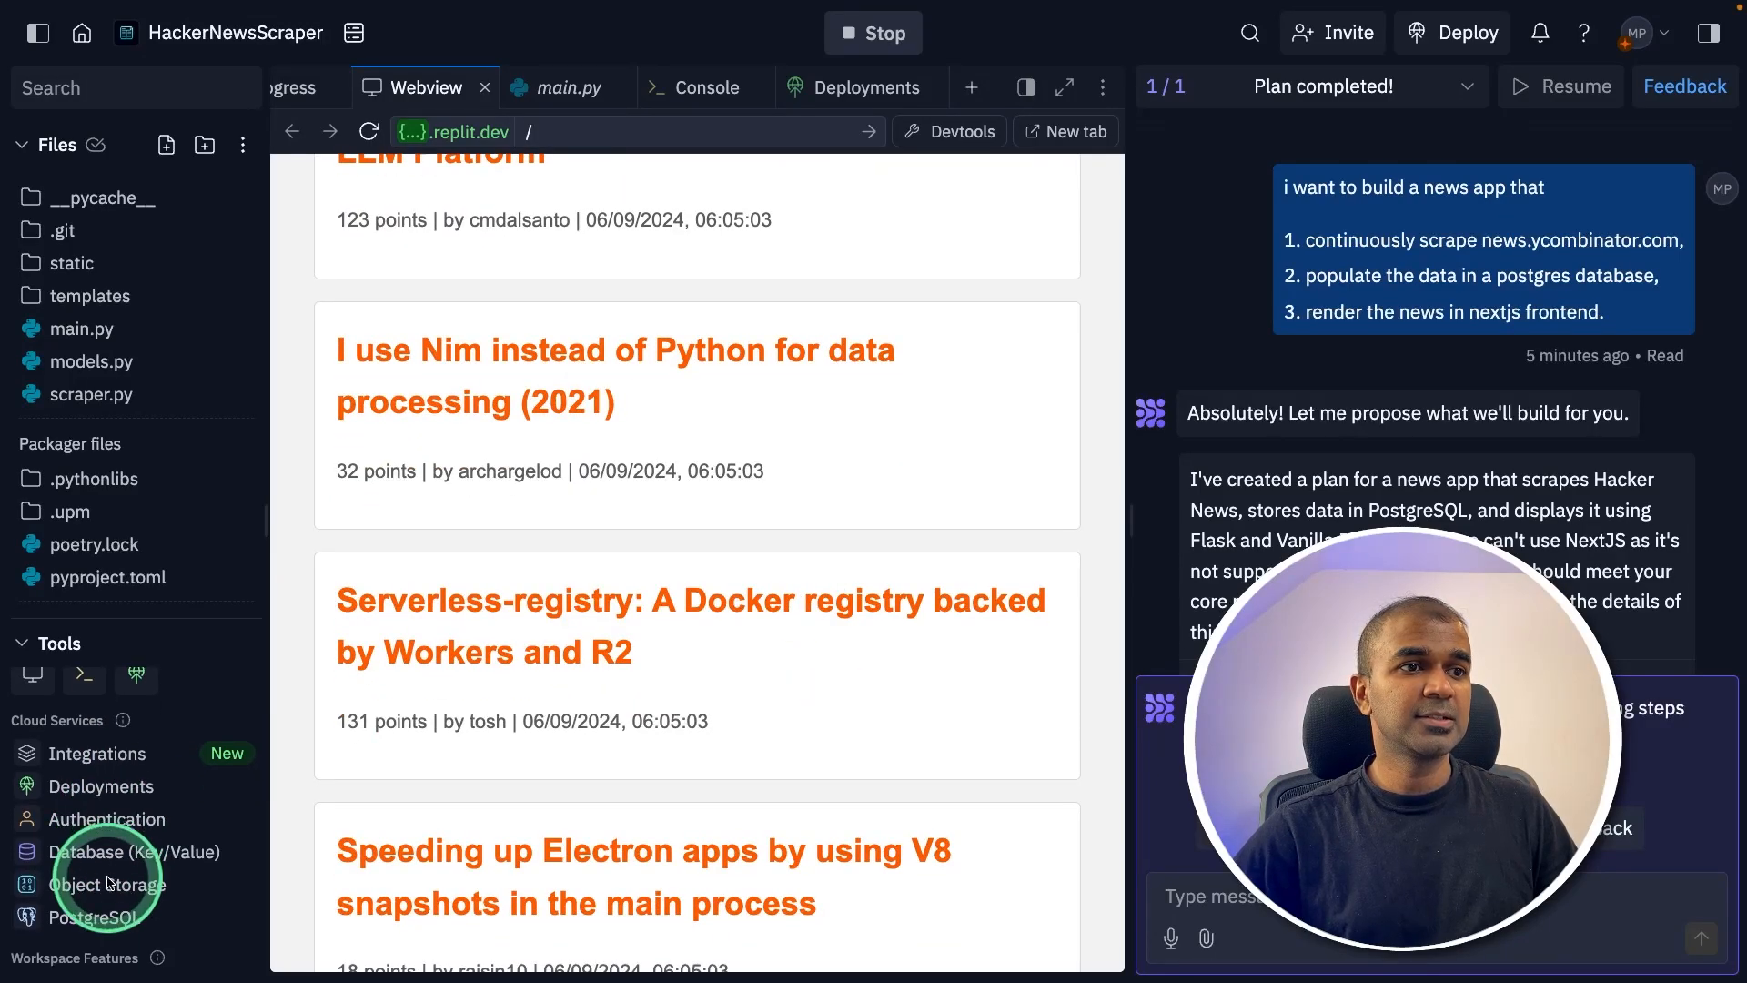
click(103, 916)
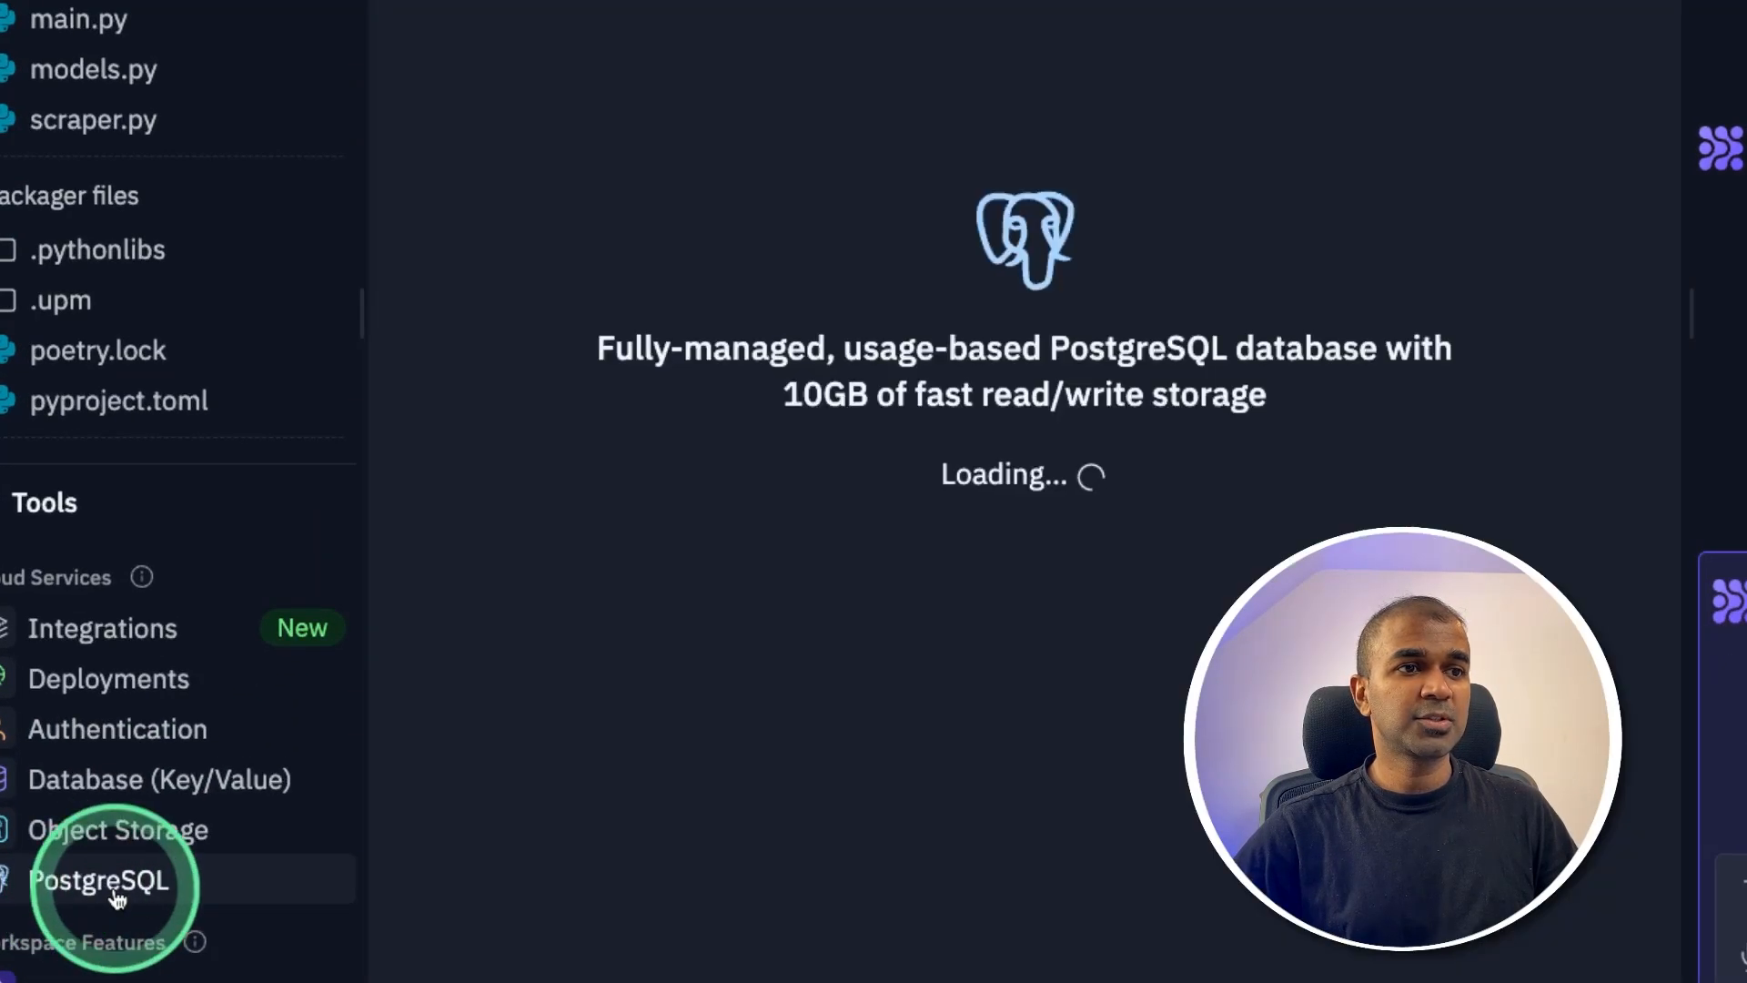
click(100, 880)
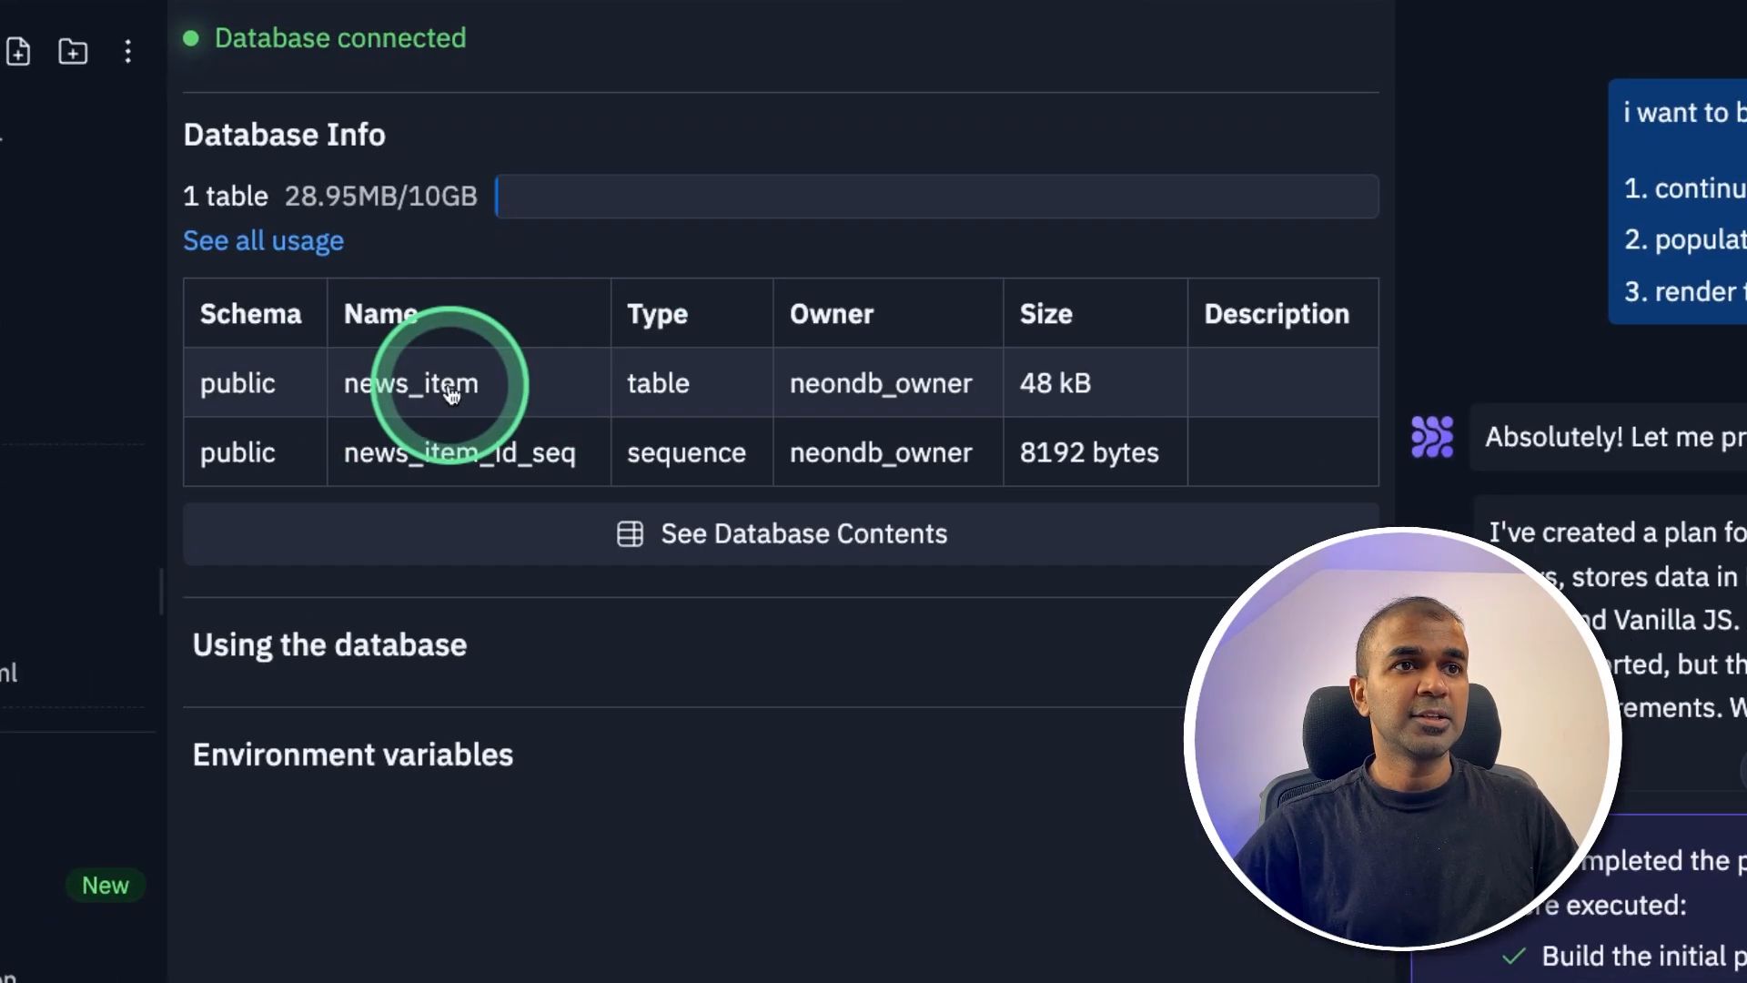
click(411, 383)
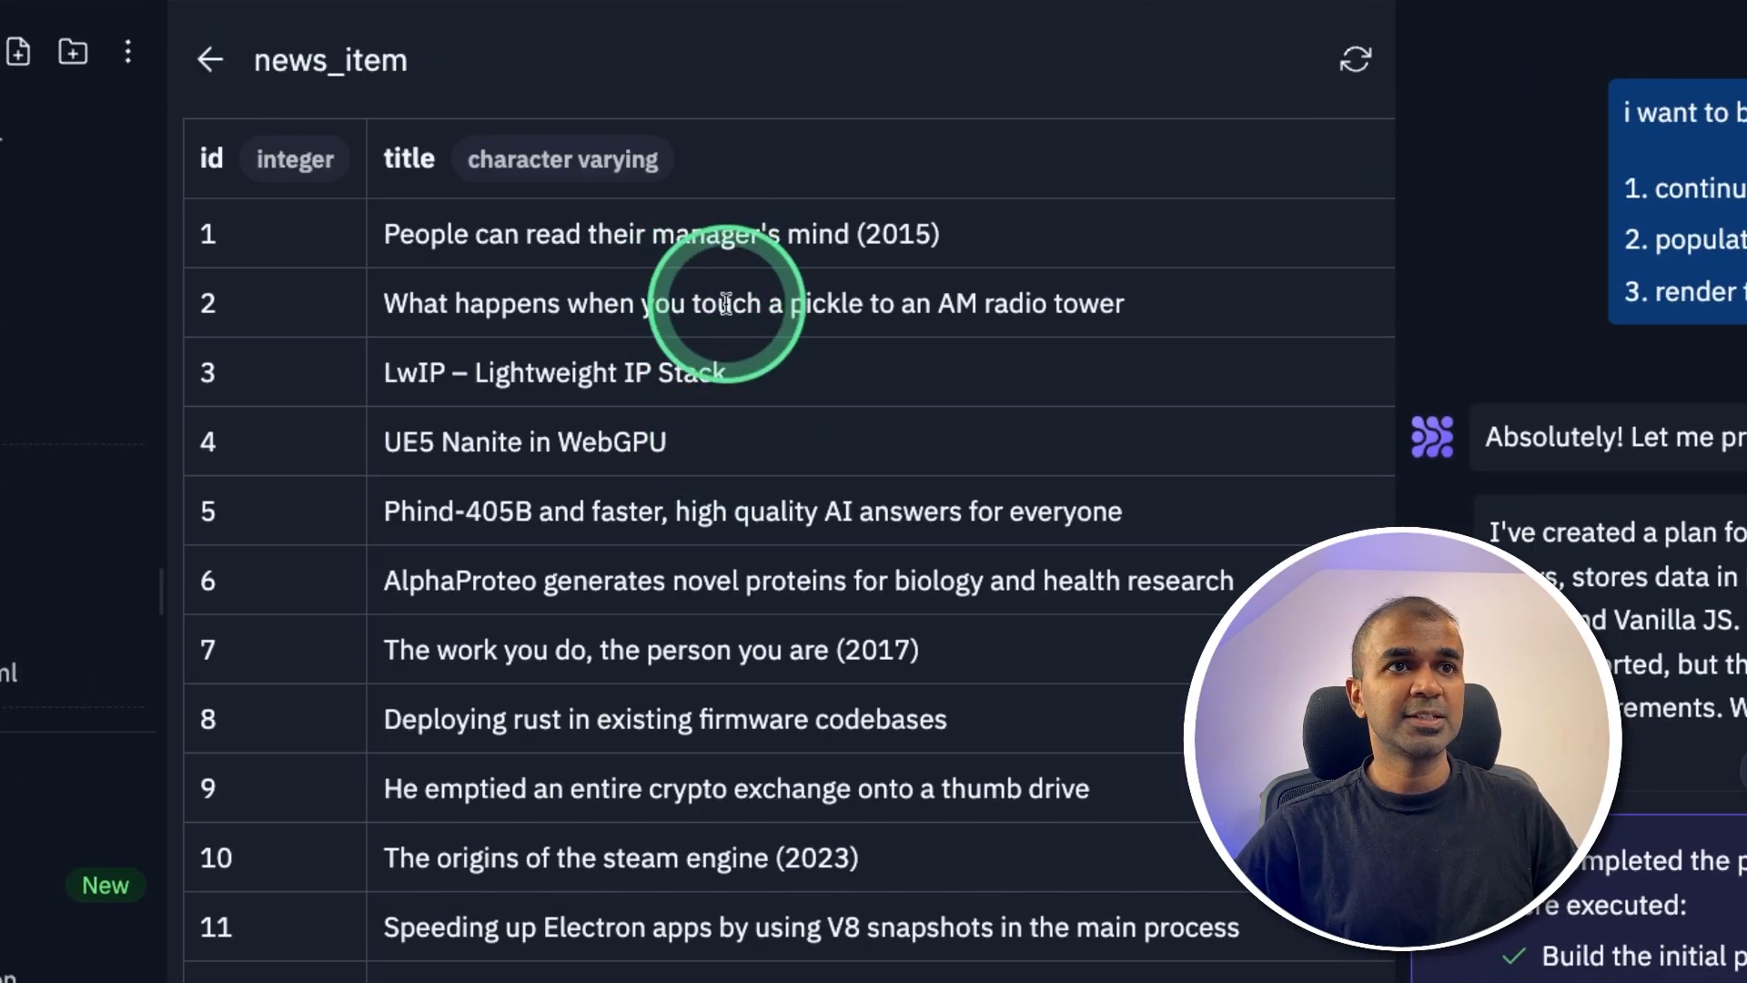
scroll(down, 3)
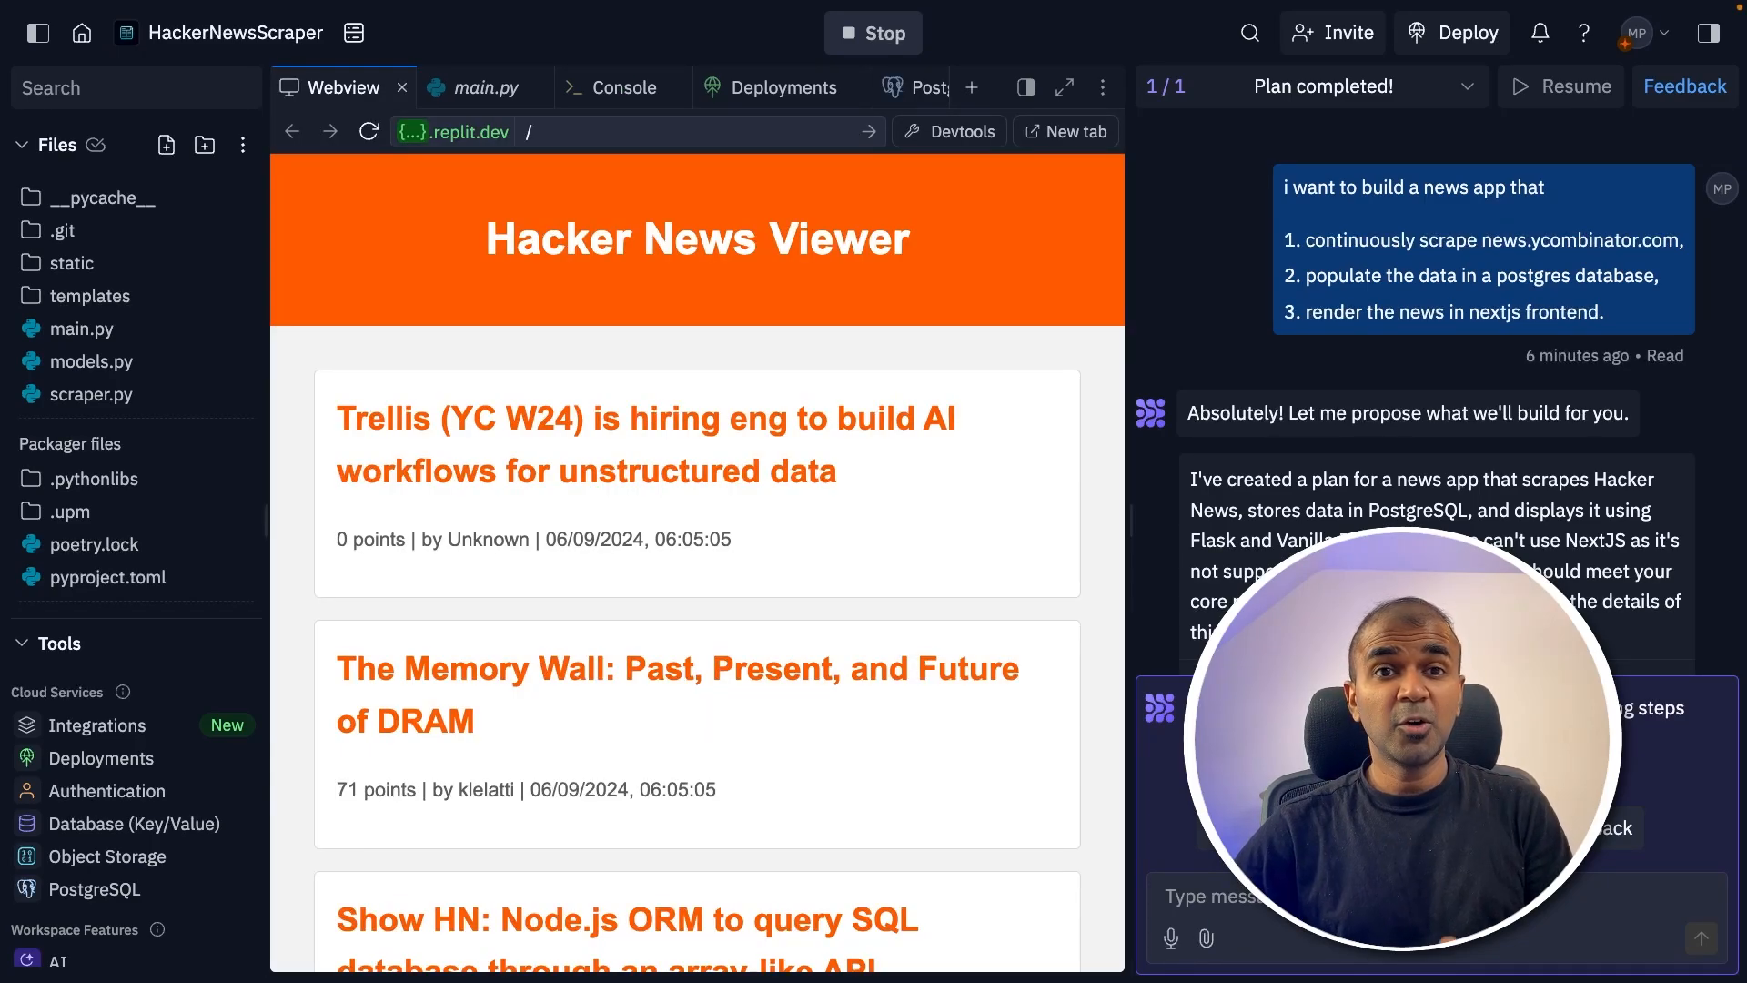
- Show the Reserved VM, Autoscale, Static and Scheduled deployment options
click(875, 184)
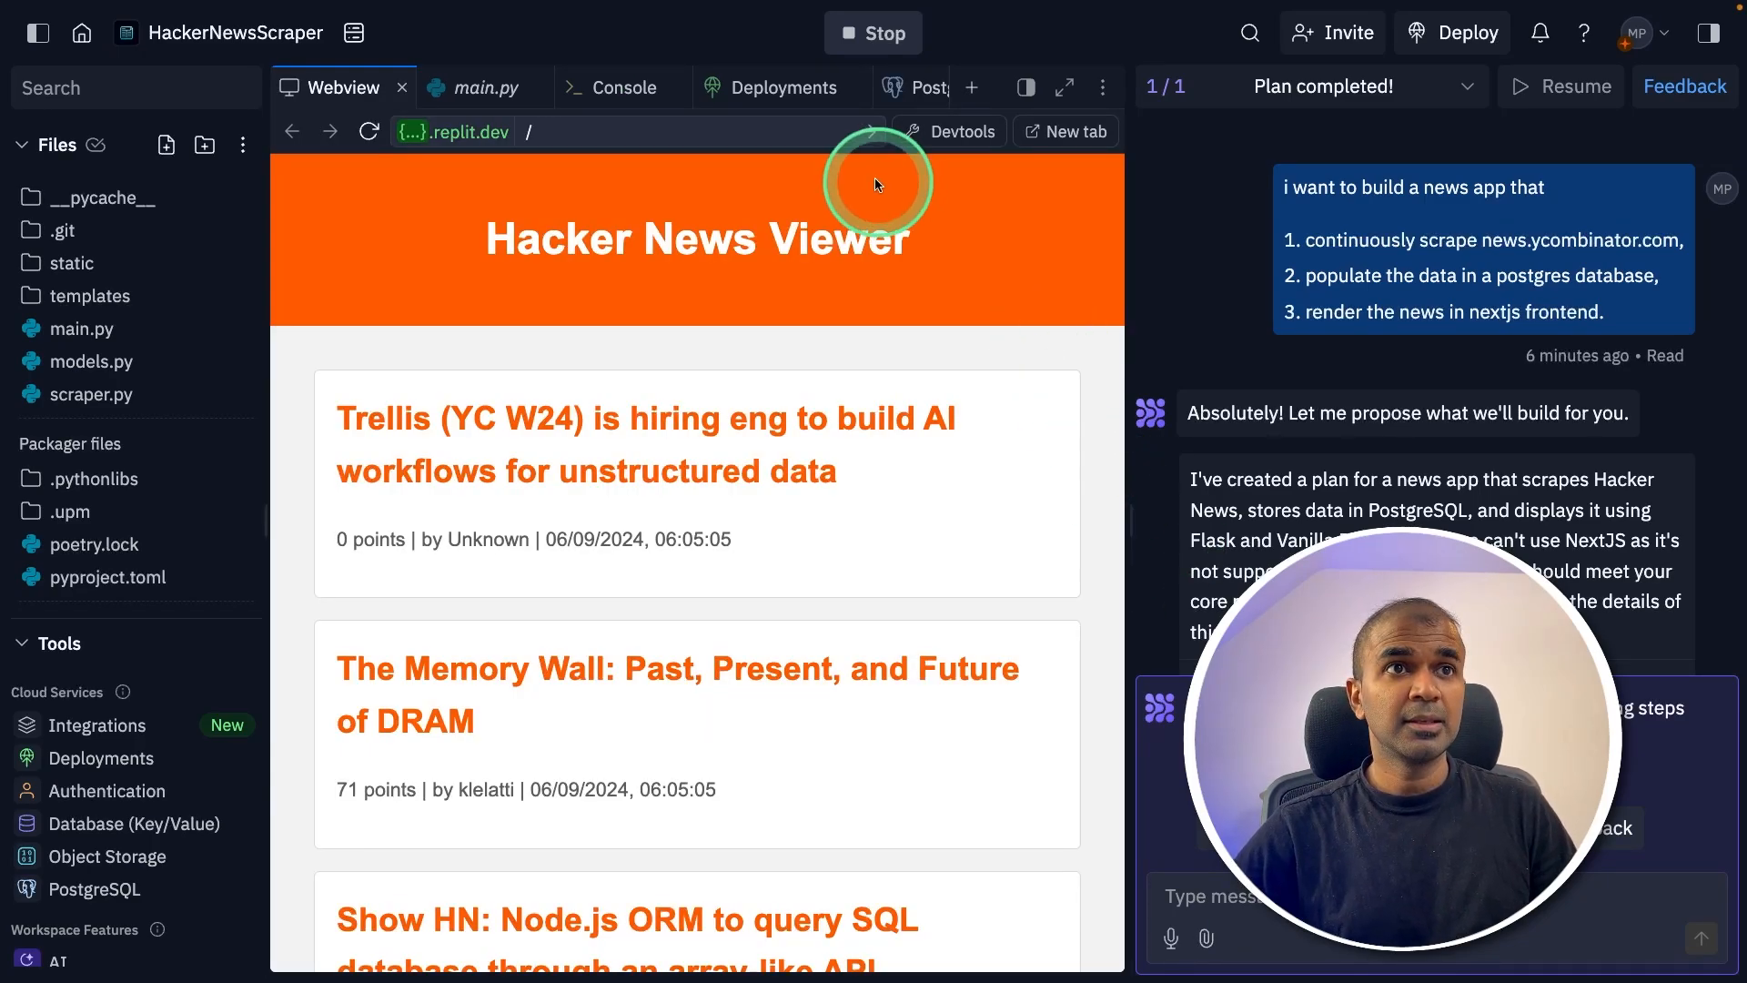
click(783, 88)
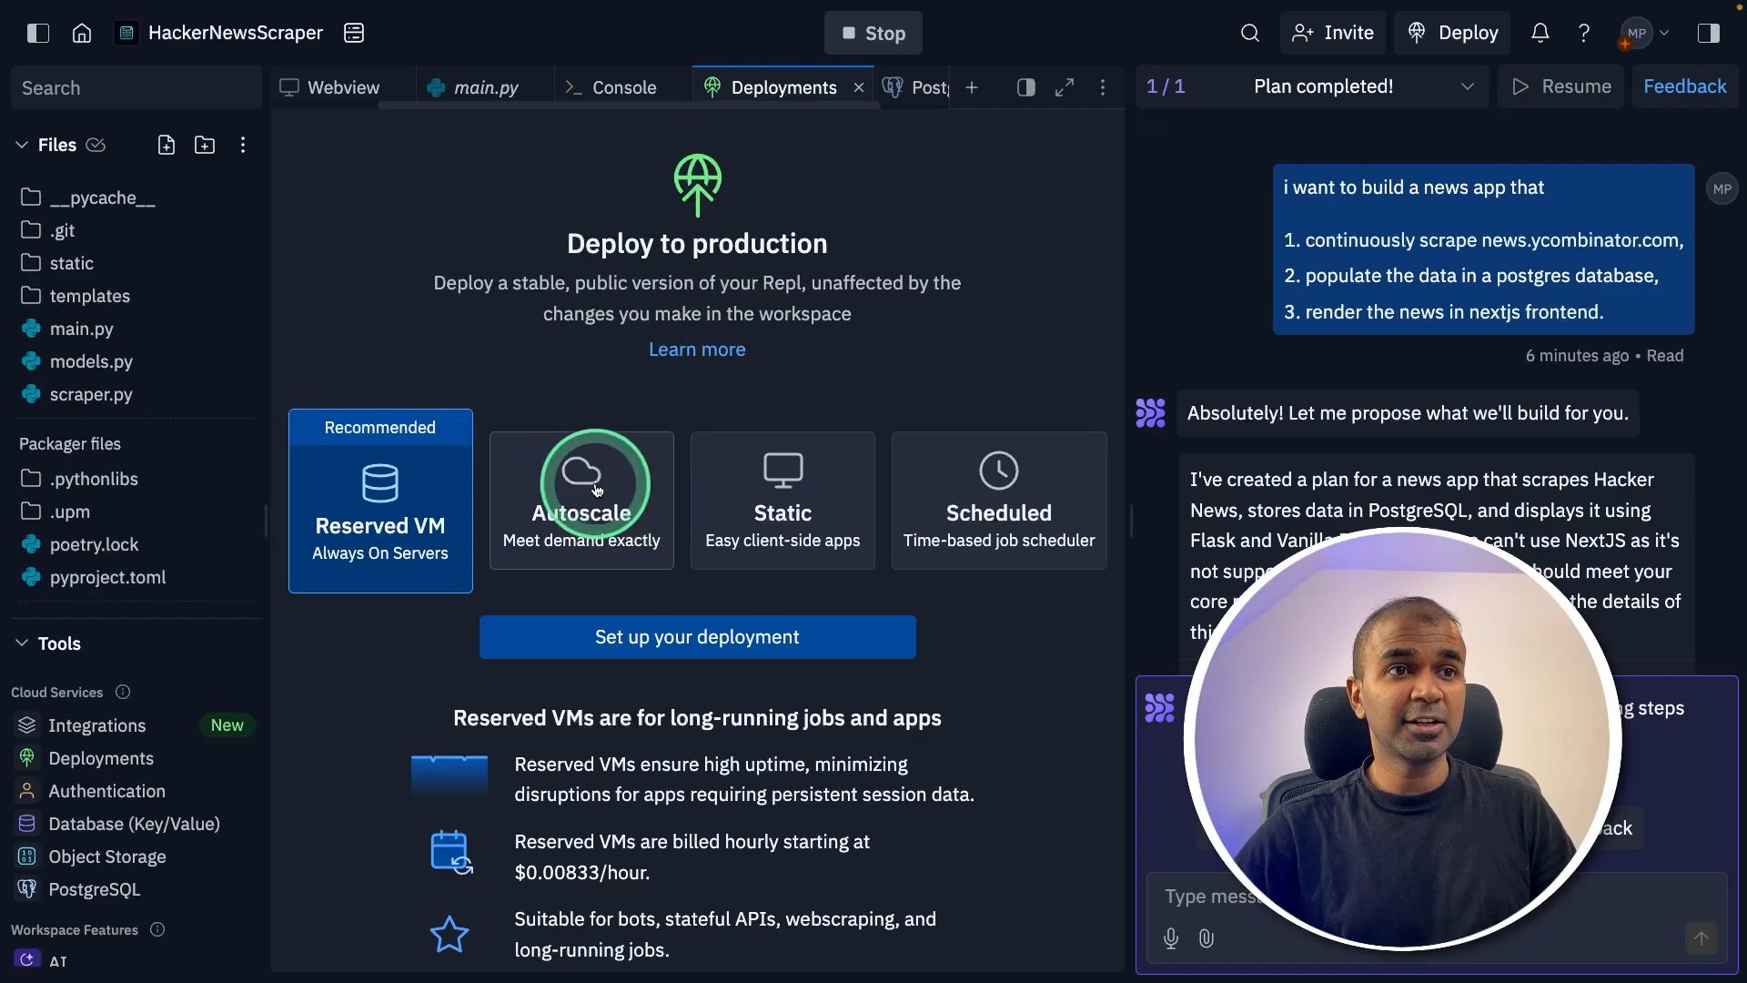